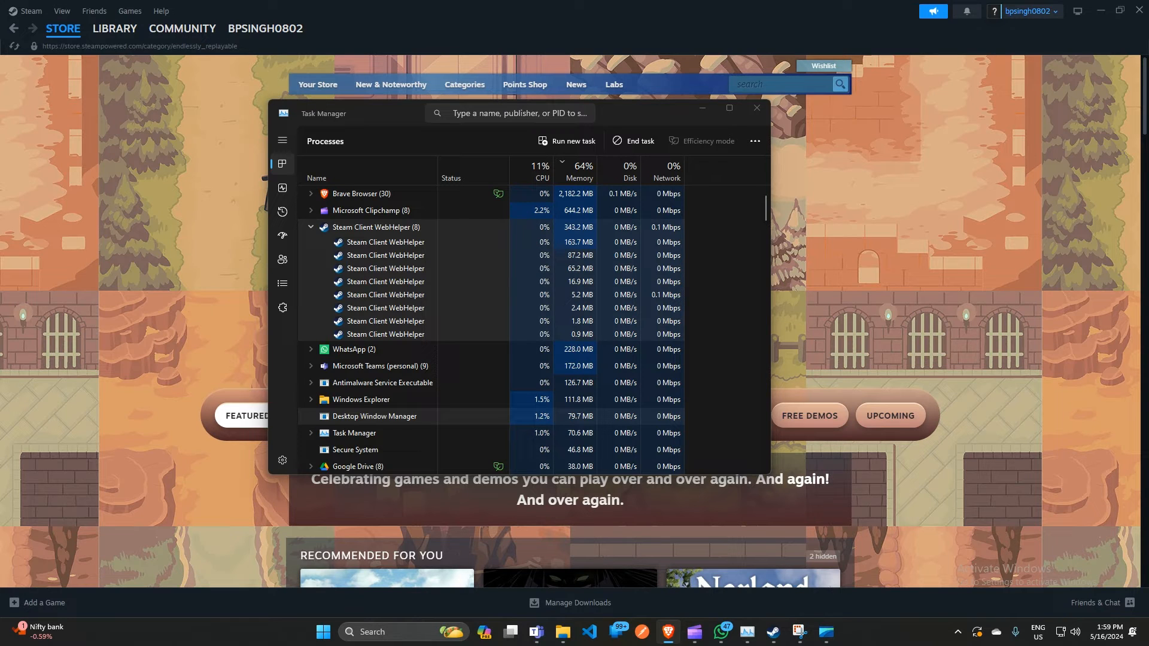
pyautogui.moveTo(1131, 271)
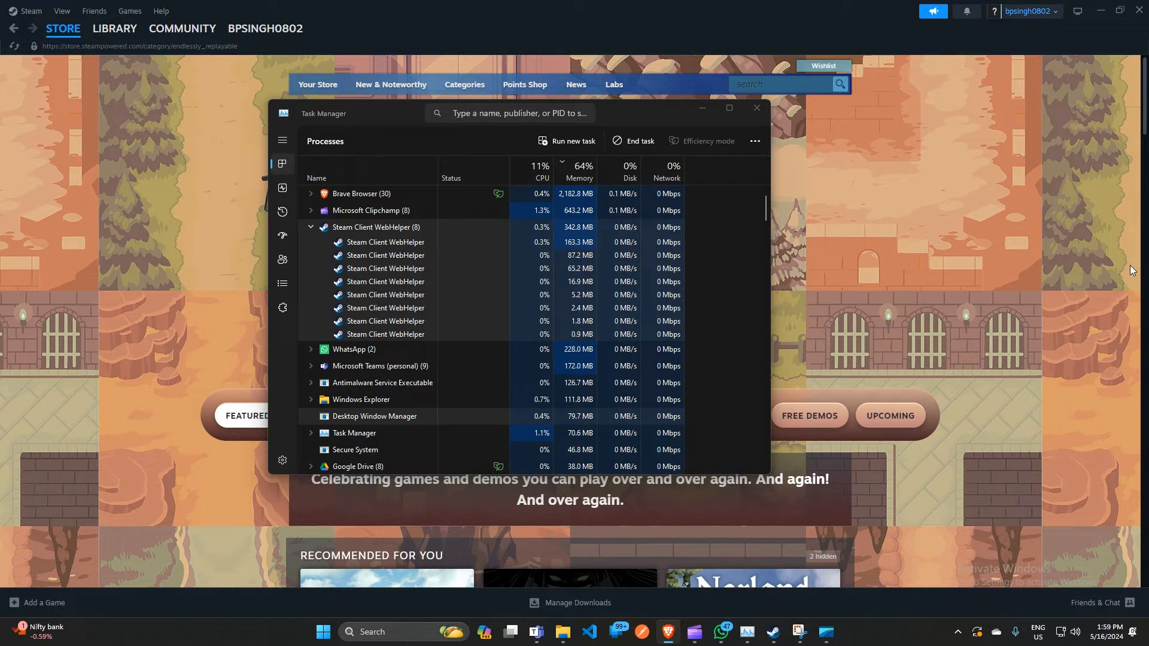
pyautogui.moveTo(608, 247)
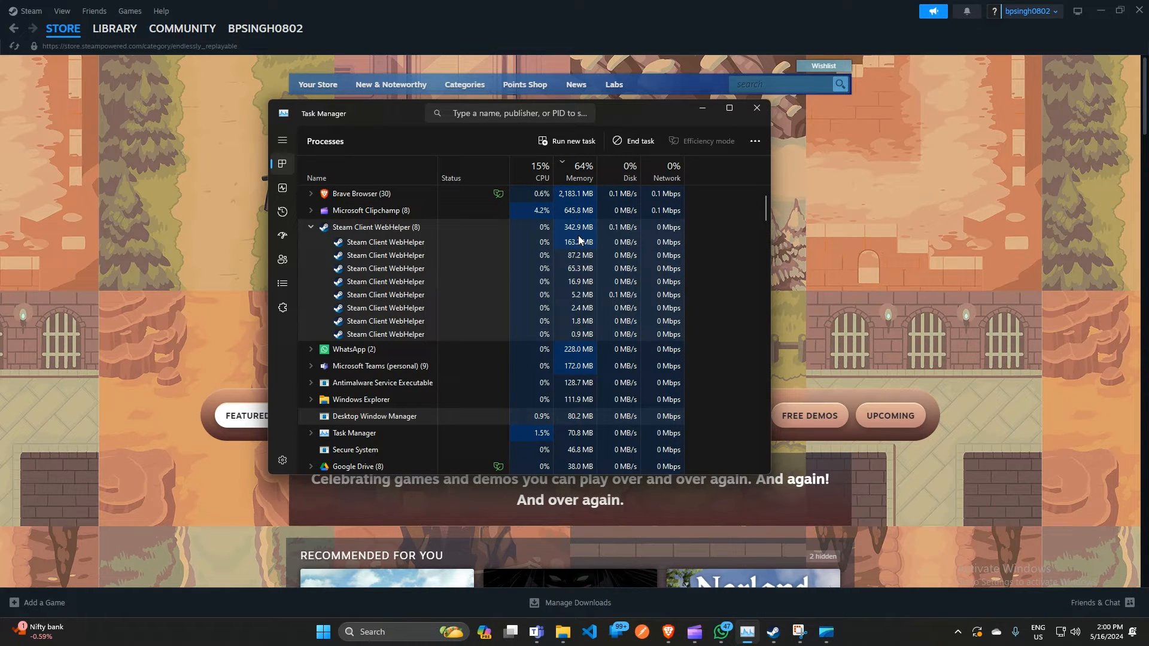
pyautogui.moveTo(490, 197)
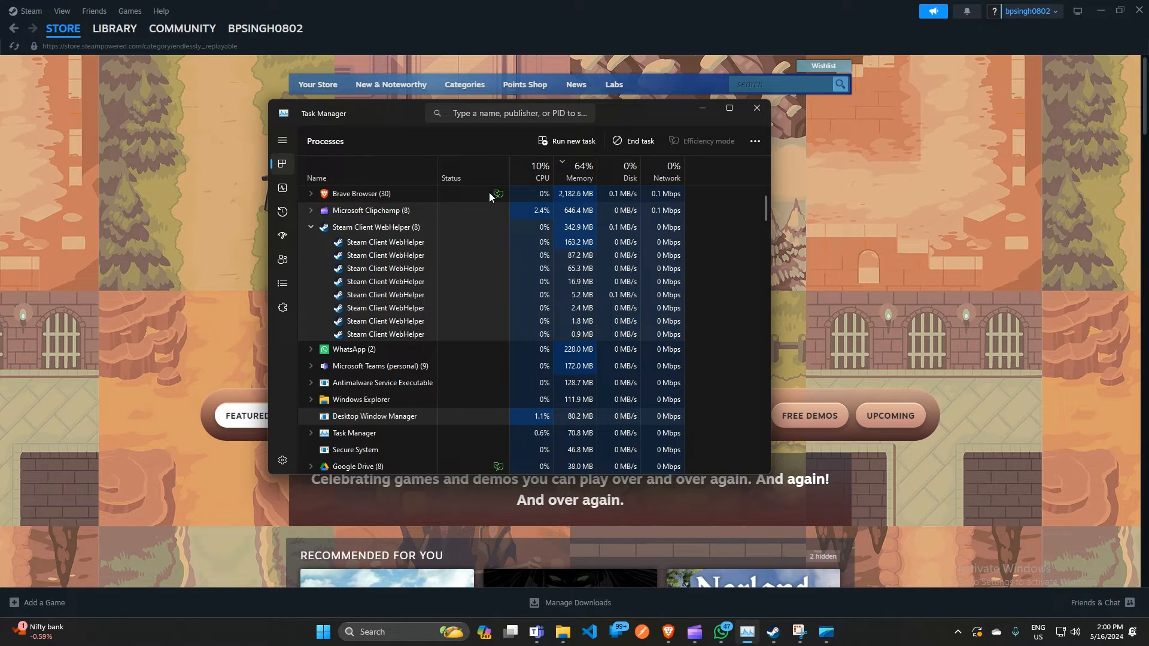
pyautogui.moveTo(1046, 224)
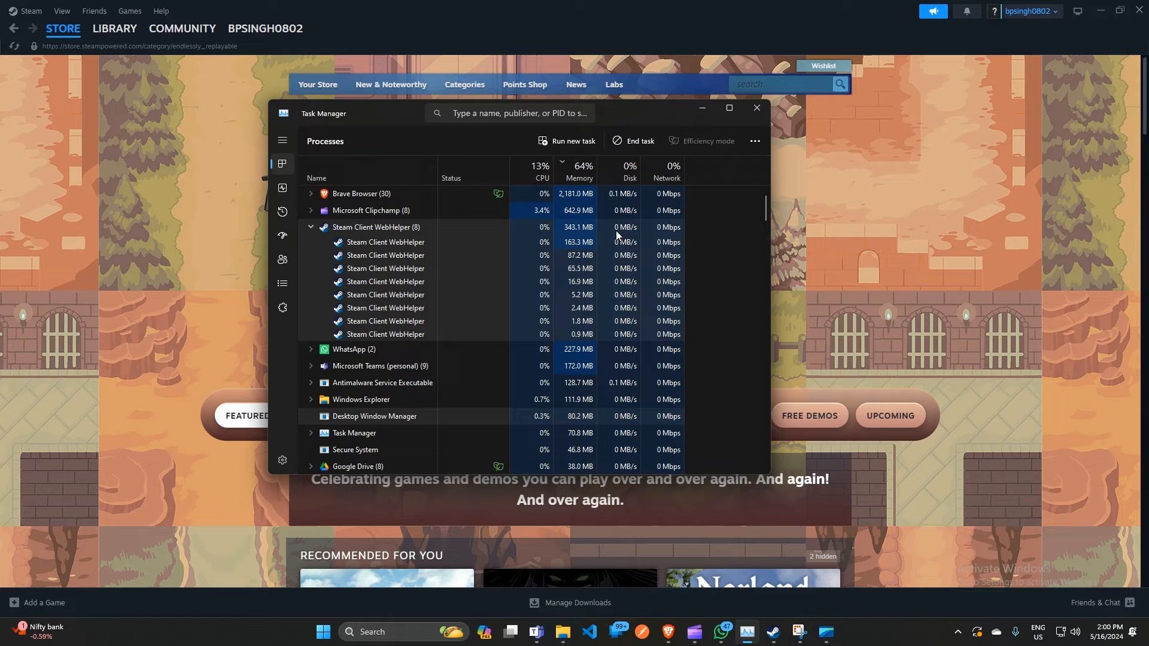
# - Bring Steam in front of Task Manager and open Settings from the Steam menu
pyautogui.click(758, 108)
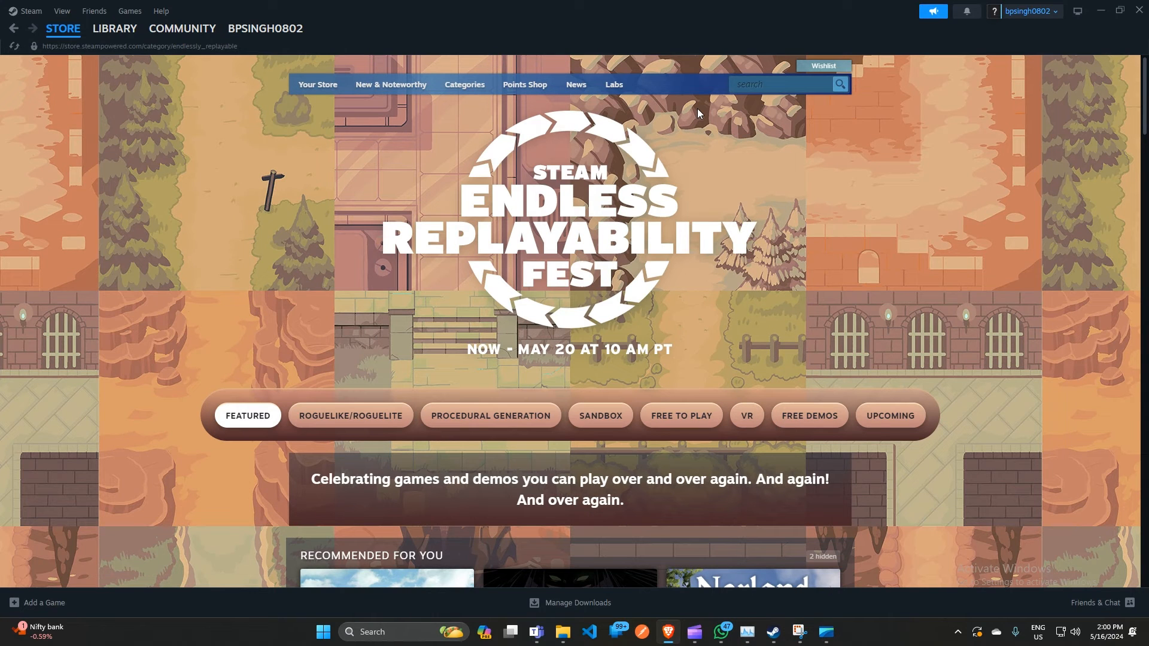
pyautogui.click(60, 28)
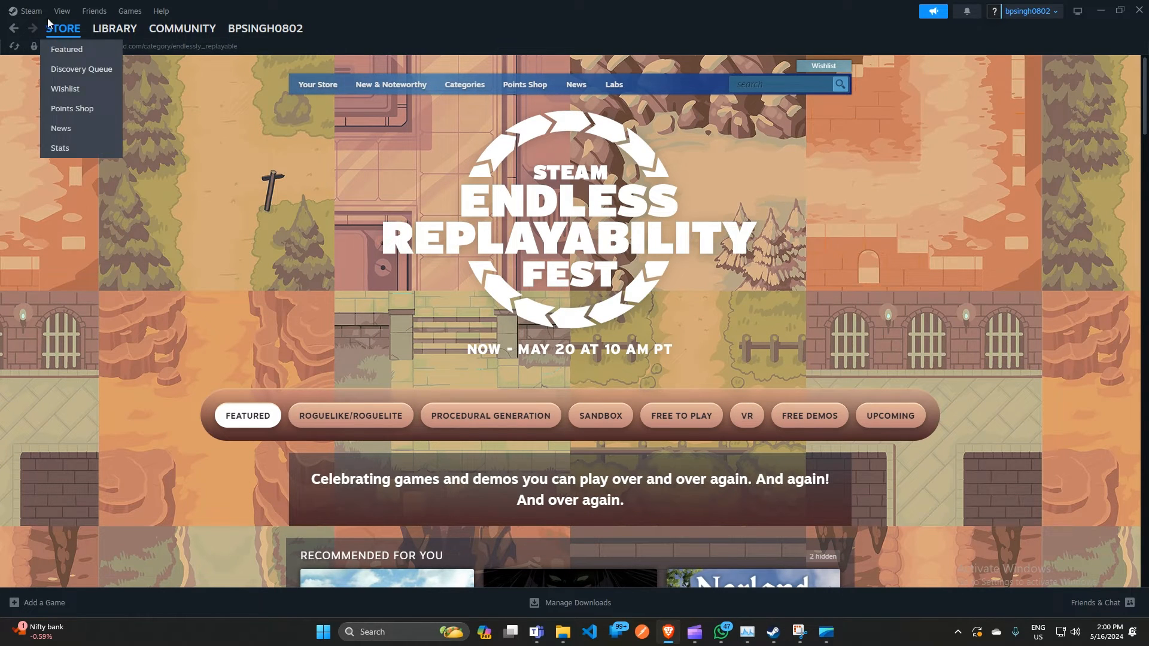
pyautogui.click(33, 10)
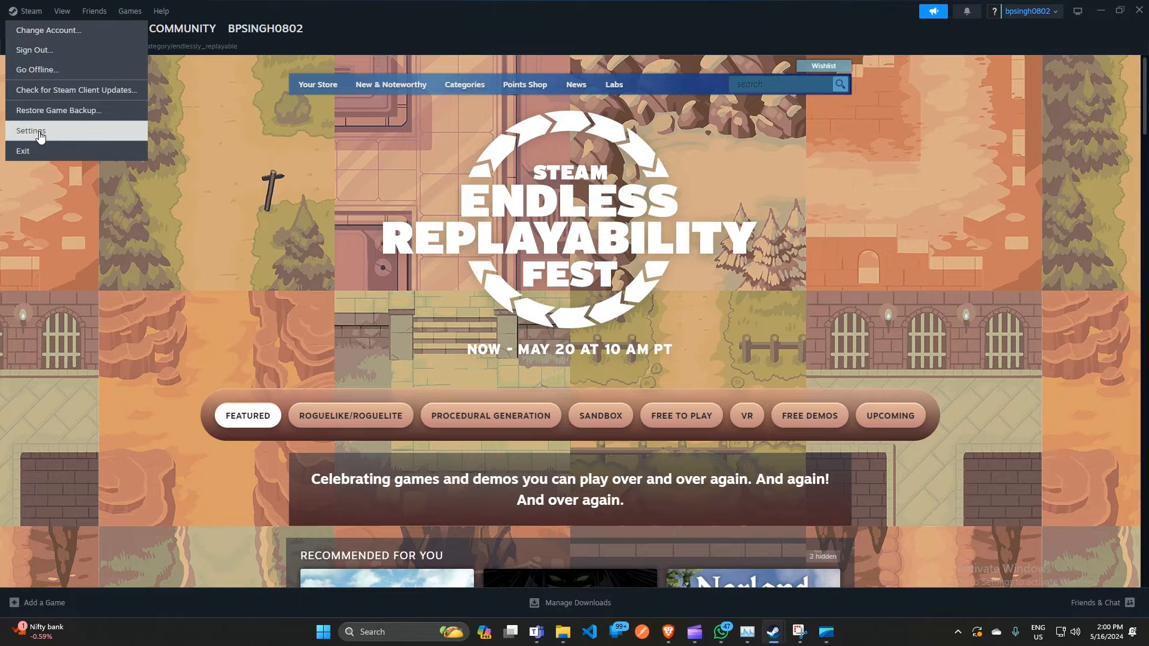
pyautogui.click(32, 131)
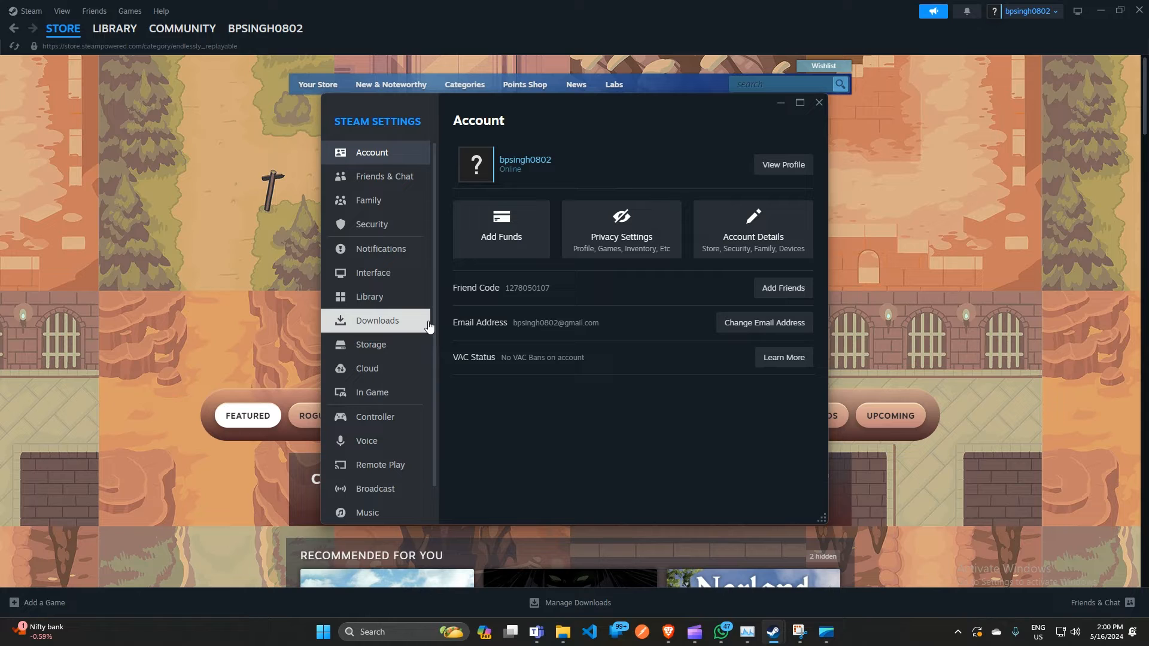
pyautogui.moveTo(371, 418)
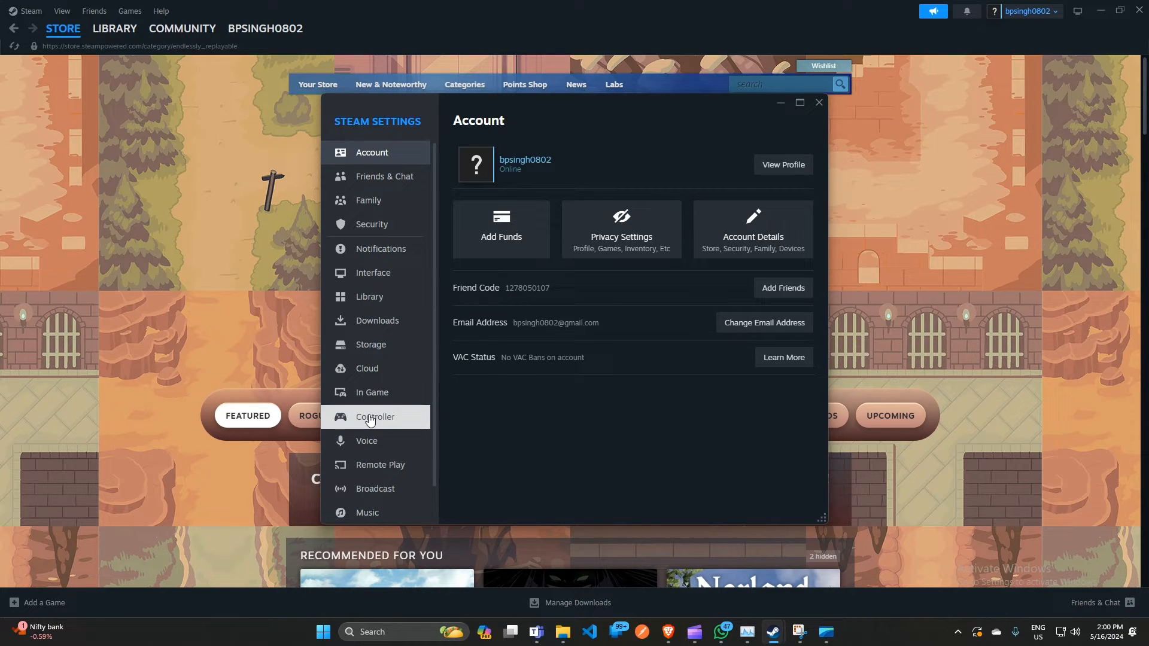
# - Show the In Game settings page with the Steam Overlay and FPS counter options
pyautogui.click(373, 393)
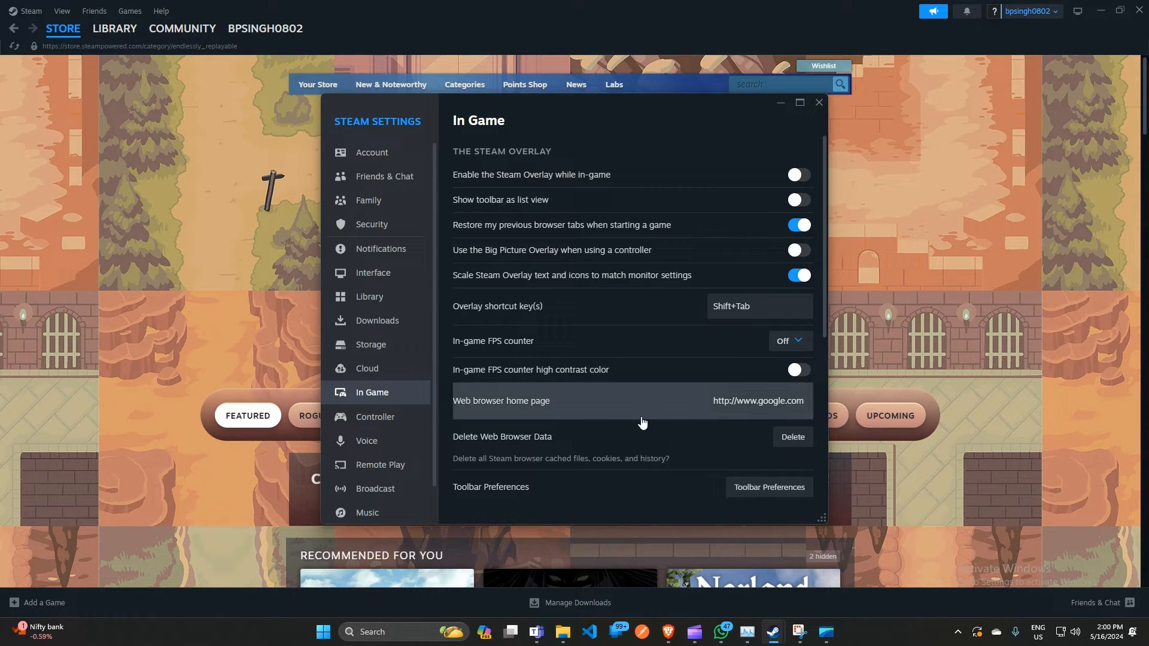
pyautogui.moveTo(397, 398)
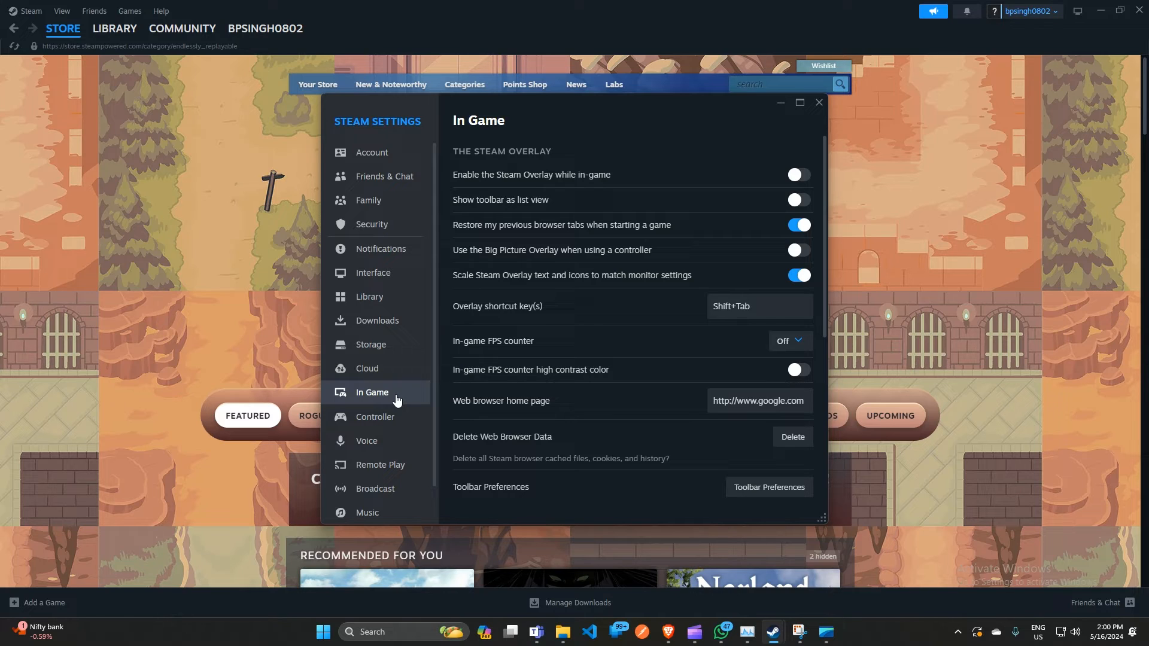
pyautogui.moveTo(455, 449)
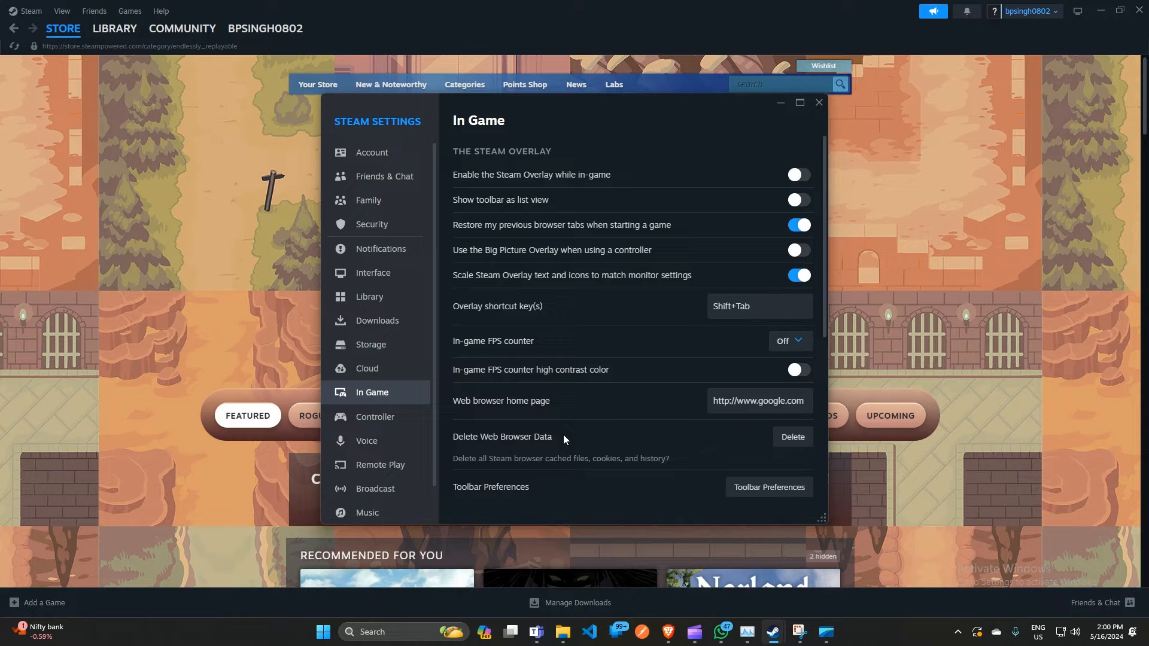
pyautogui.moveTo(530, 462)
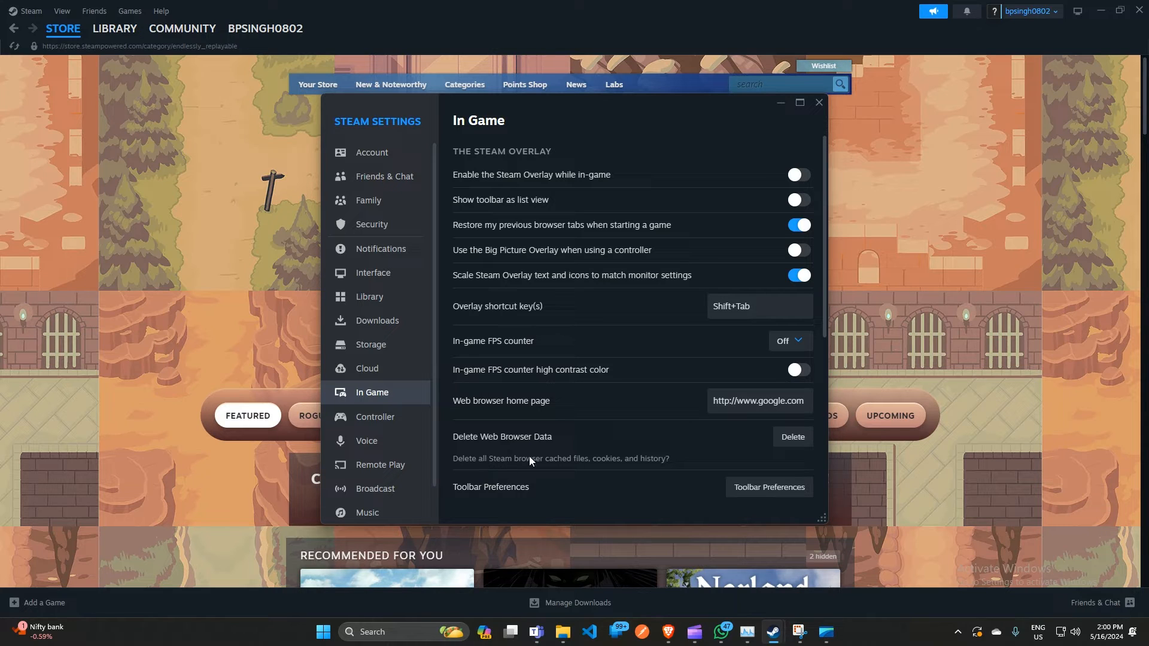
pyautogui.moveTo(611, 469)
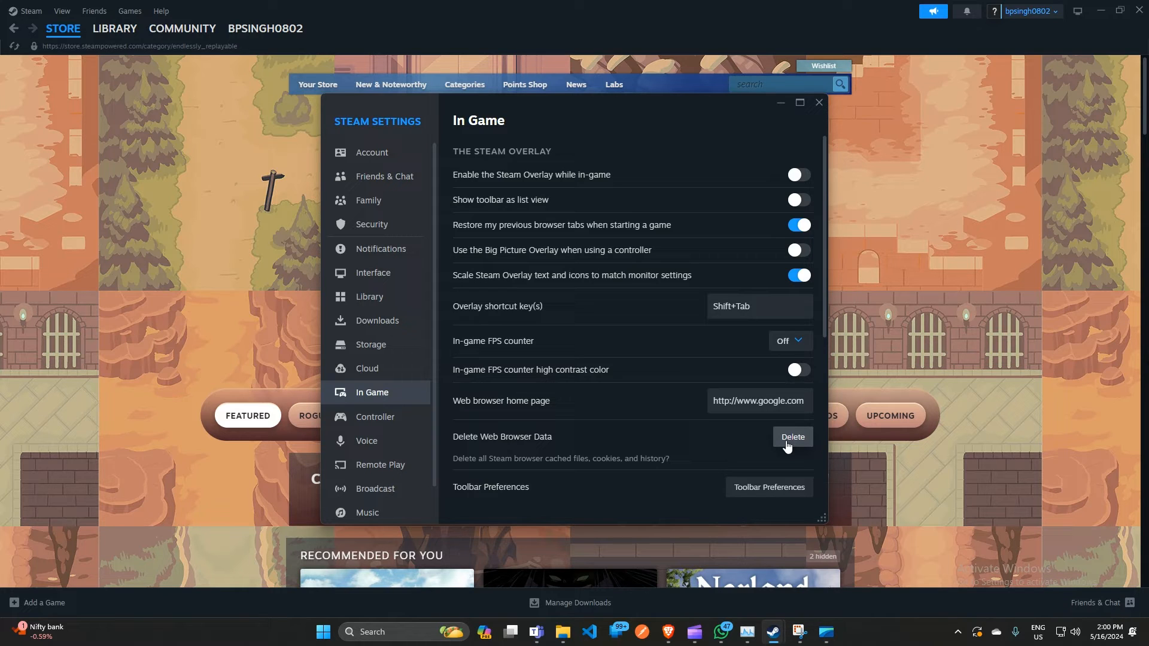
pyautogui.moveTo(732, 443)
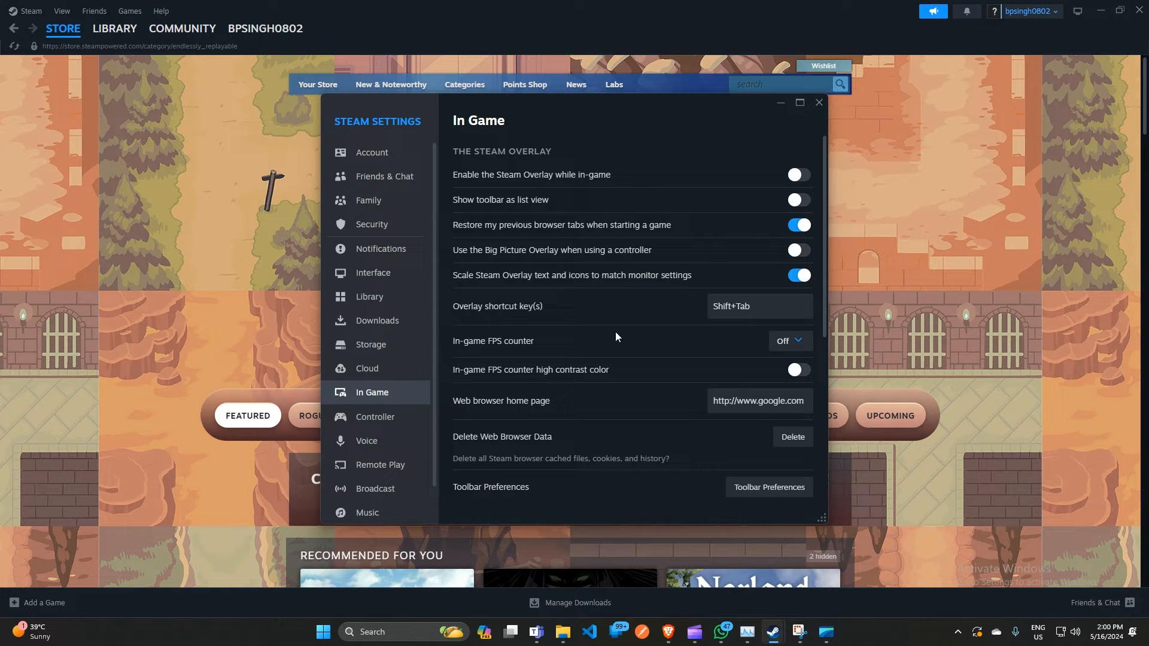
pyautogui.click(798, 175)
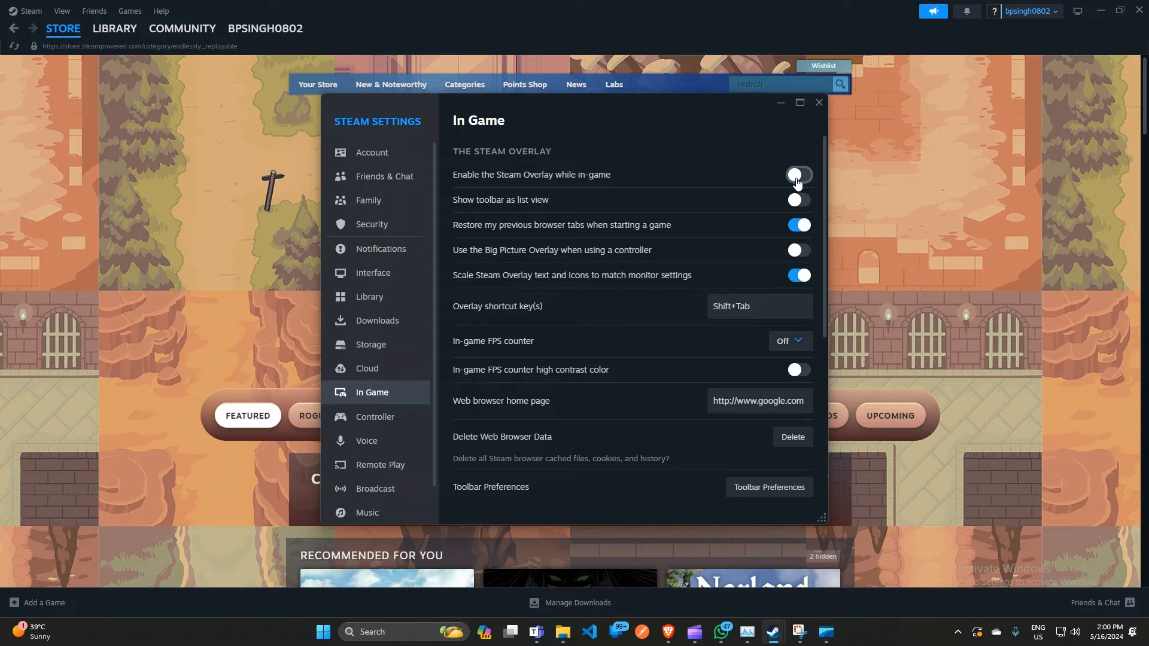
pyautogui.click(799, 174)
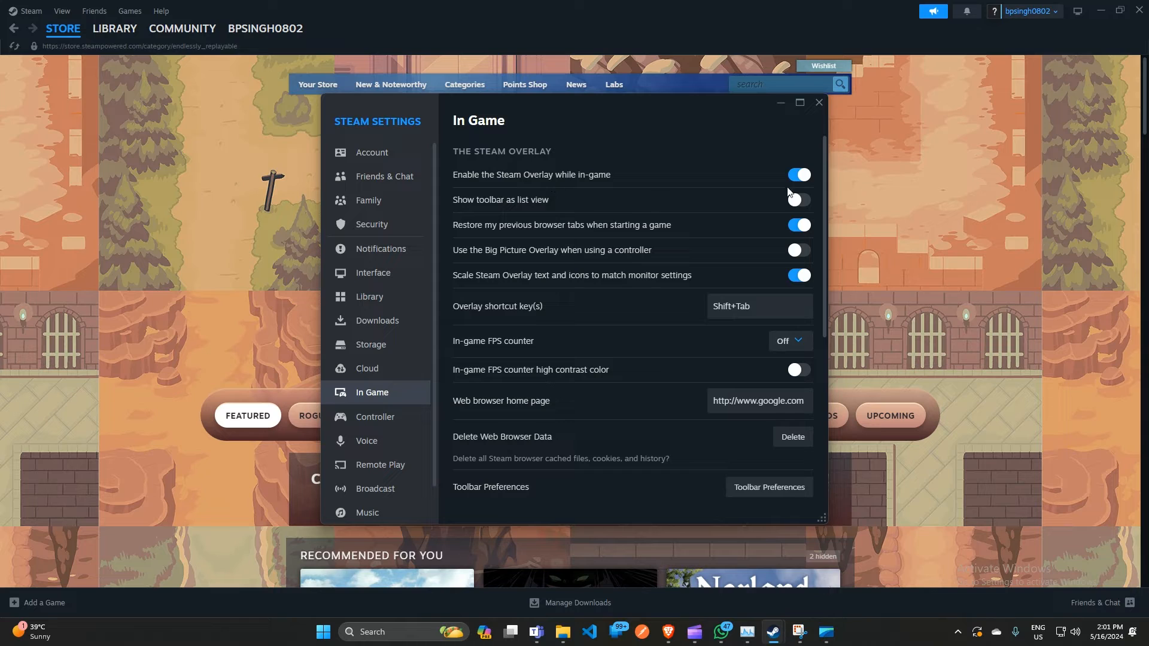
pyautogui.click(798, 175)
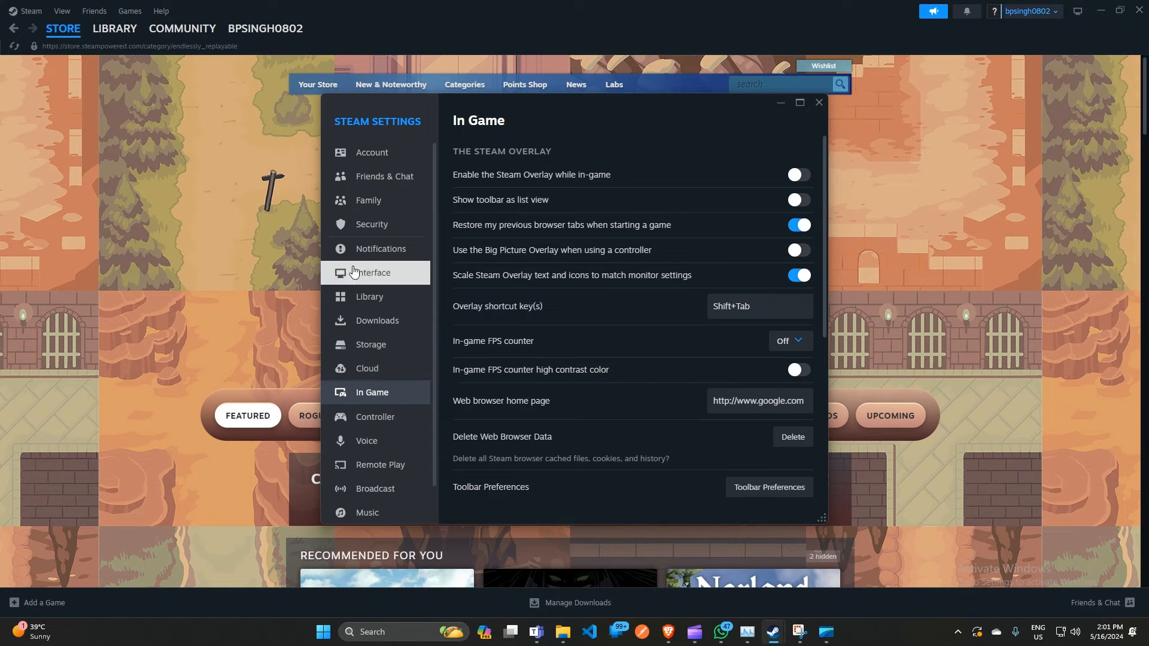
pyautogui.moveTo(383, 284)
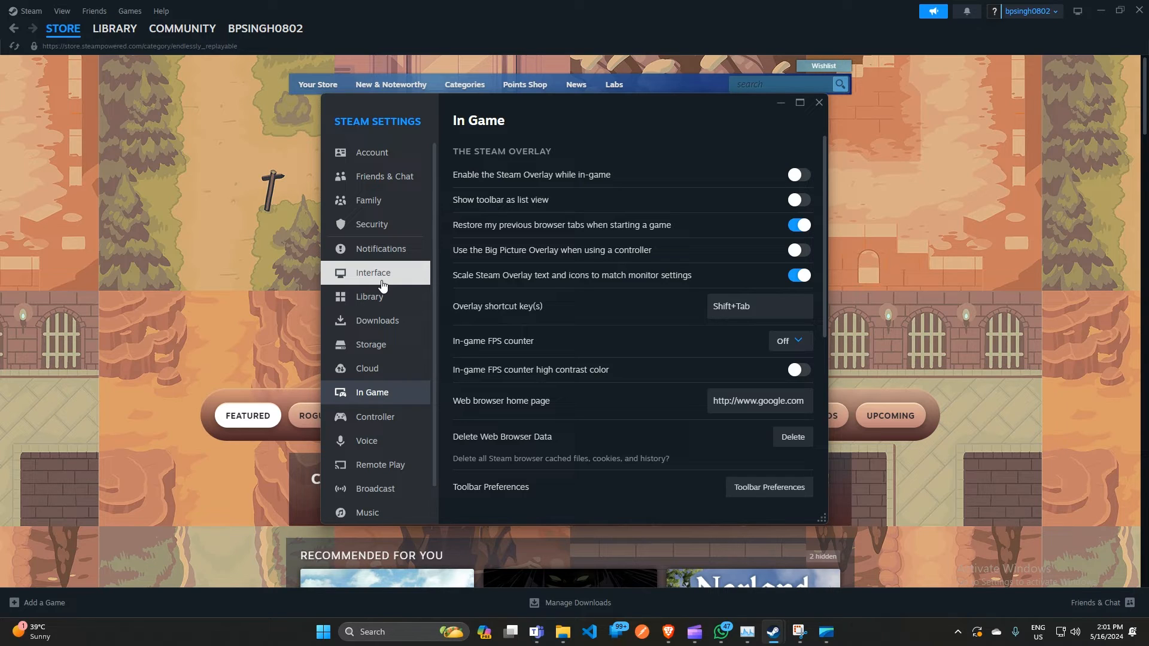
# - Browse the Interface settings and choose Restart Later on the restart-required prompt
pyautogui.click(373, 273)
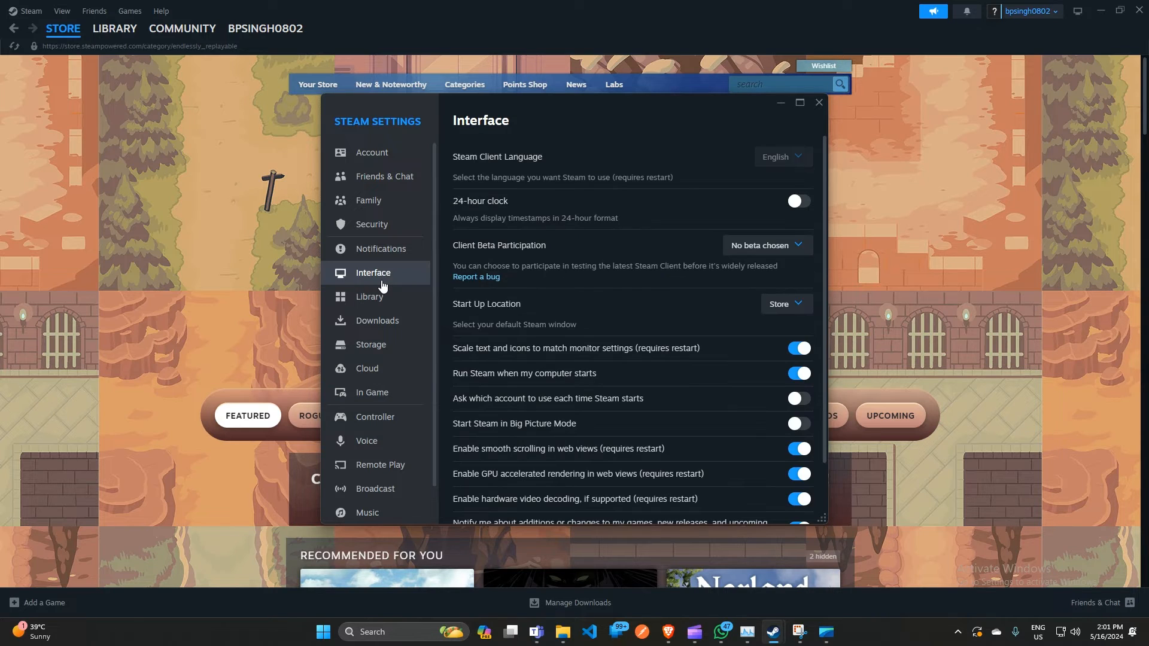
pyautogui.scroll(-3)
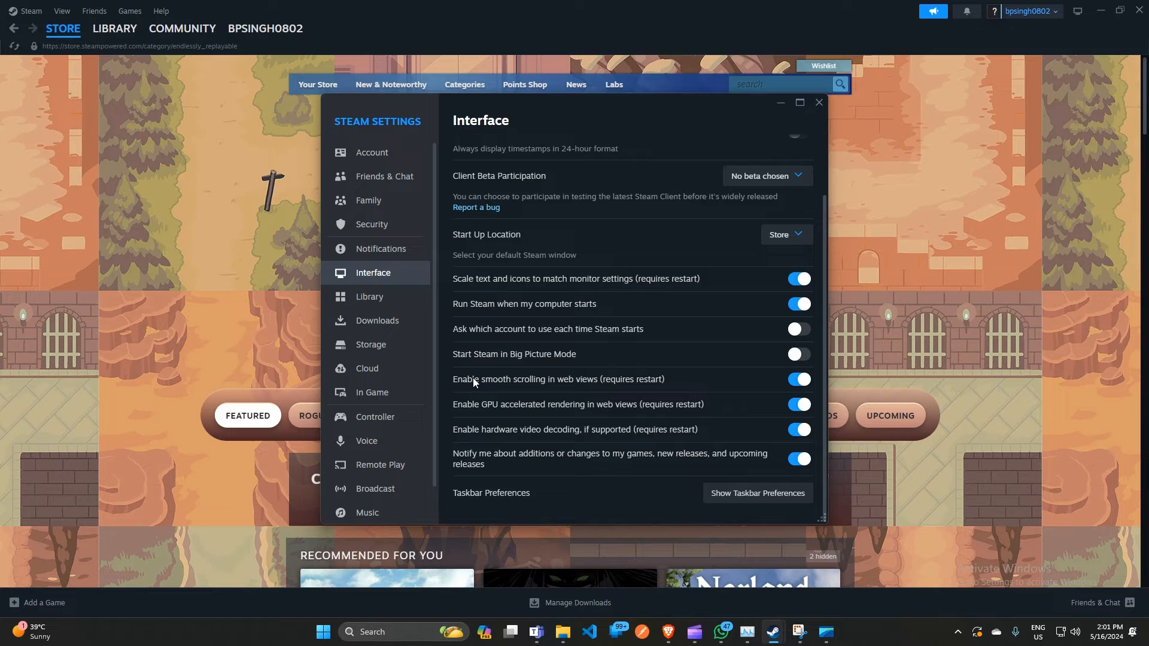
pyautogui.moveTo(576, 384)
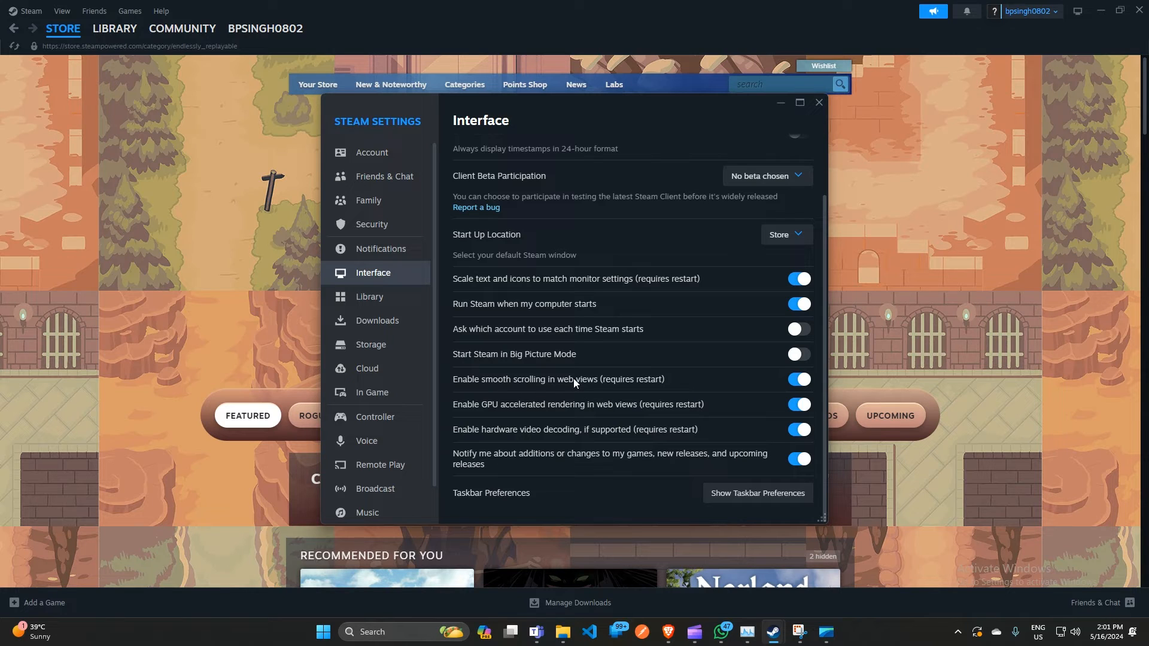
pyautogui.moveTo(504, 408)
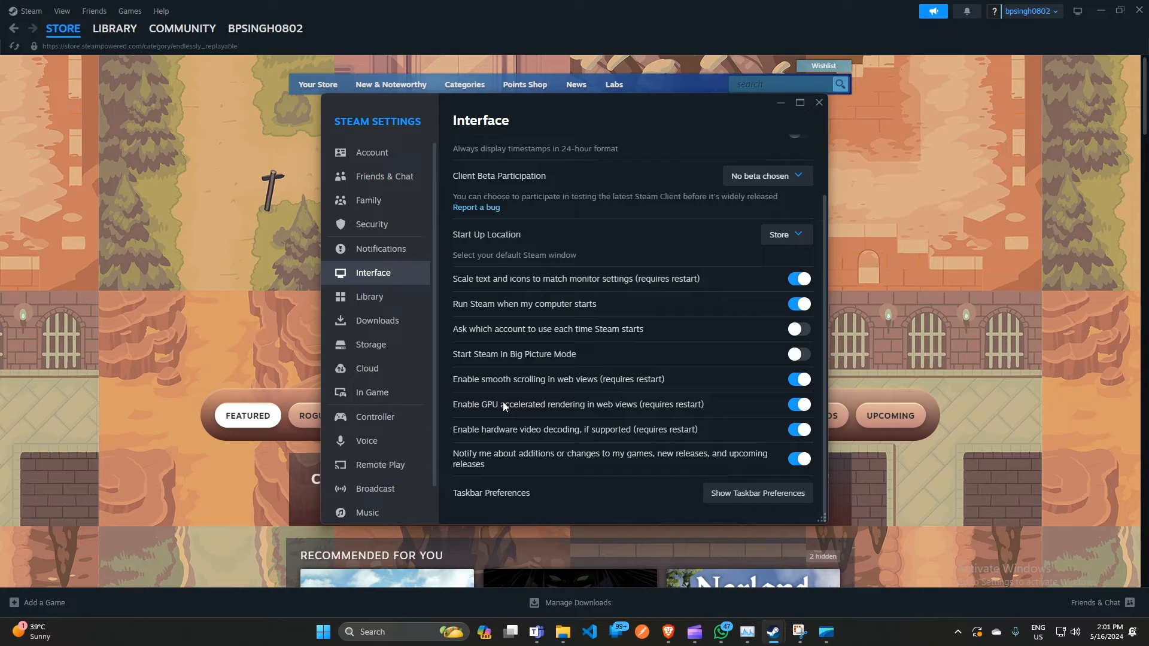
pyautogui.moveTo(489, 443)
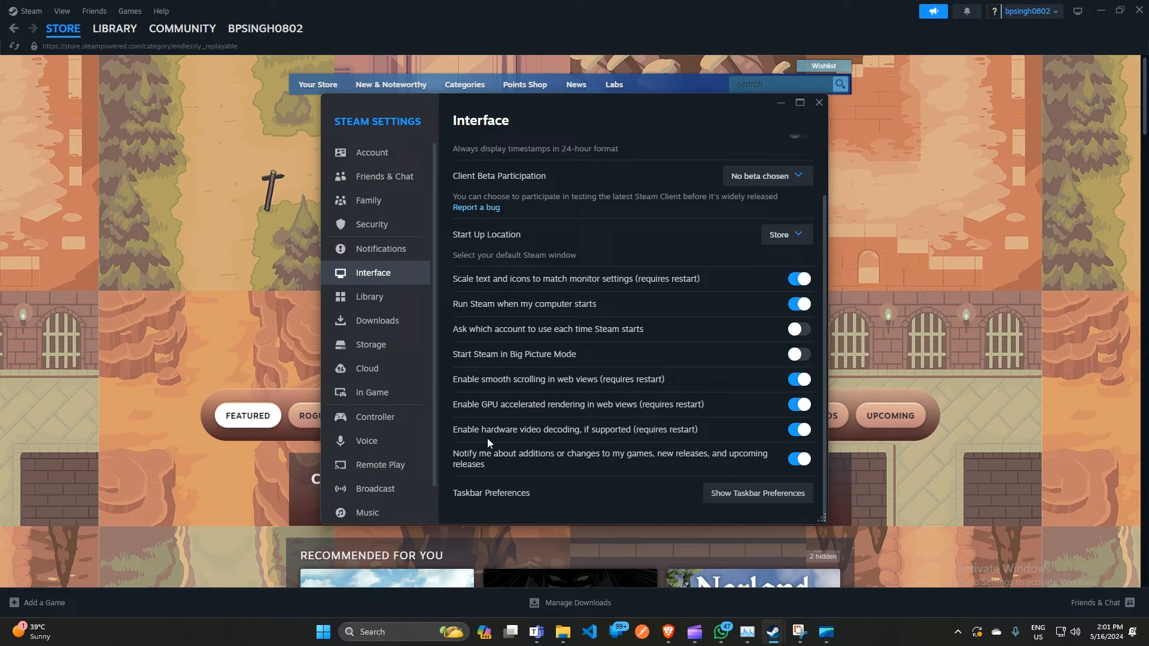
pyautogui.moveTo(577, 446)
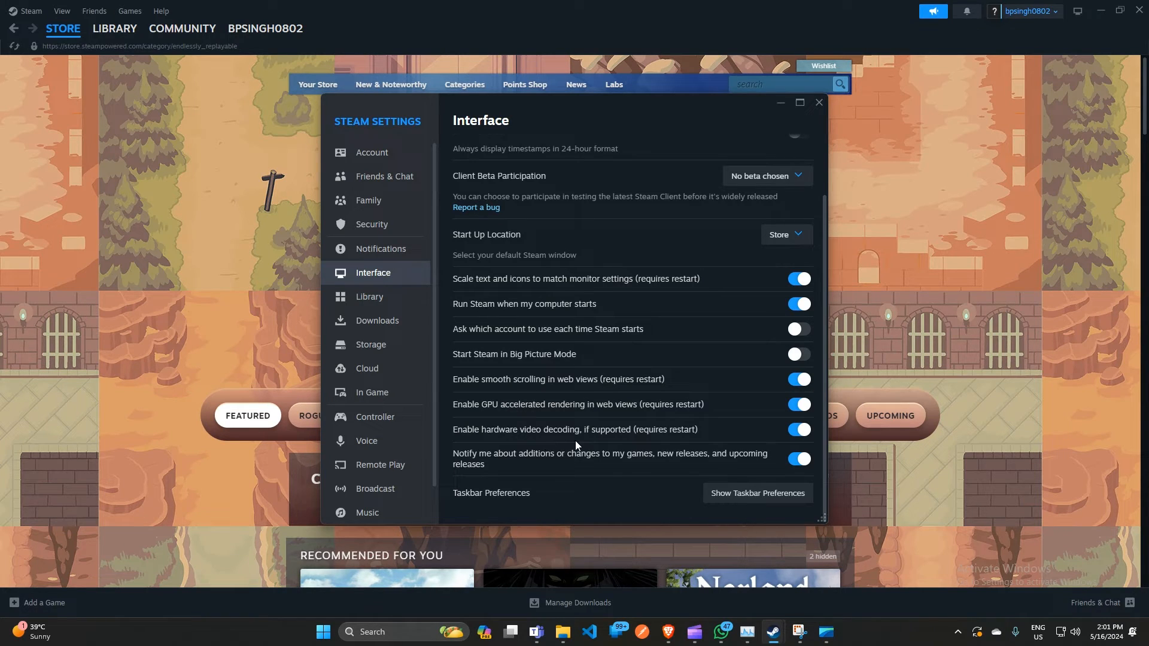
pyautogui.moveTo(585, 446)
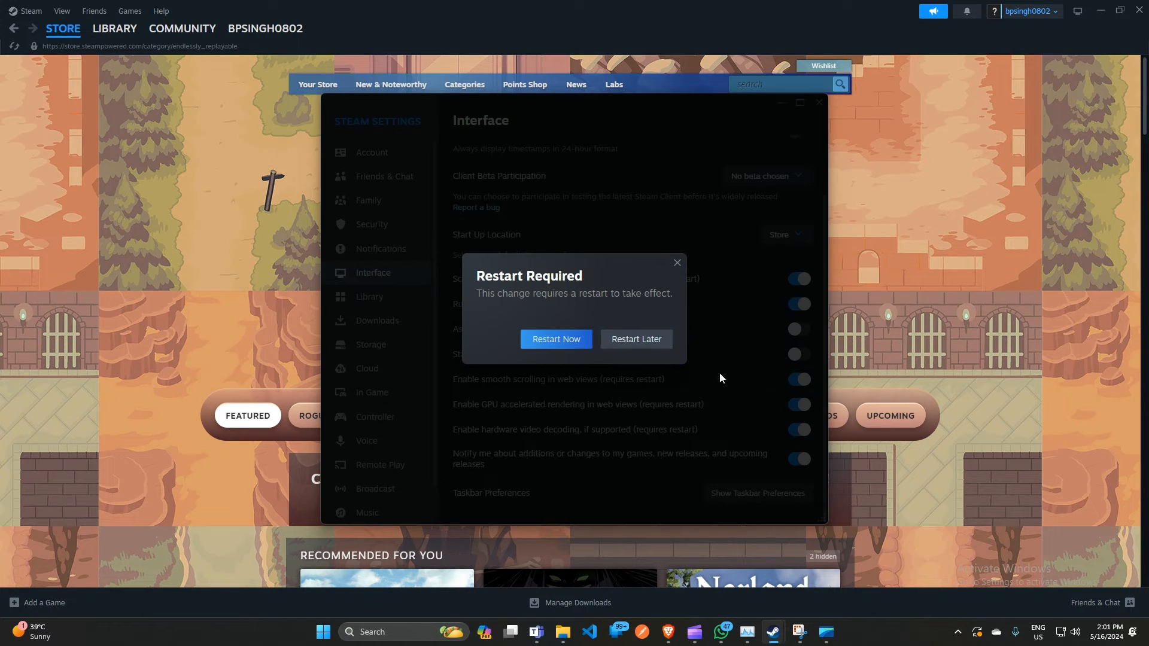
pyautogui.click(636, 340)
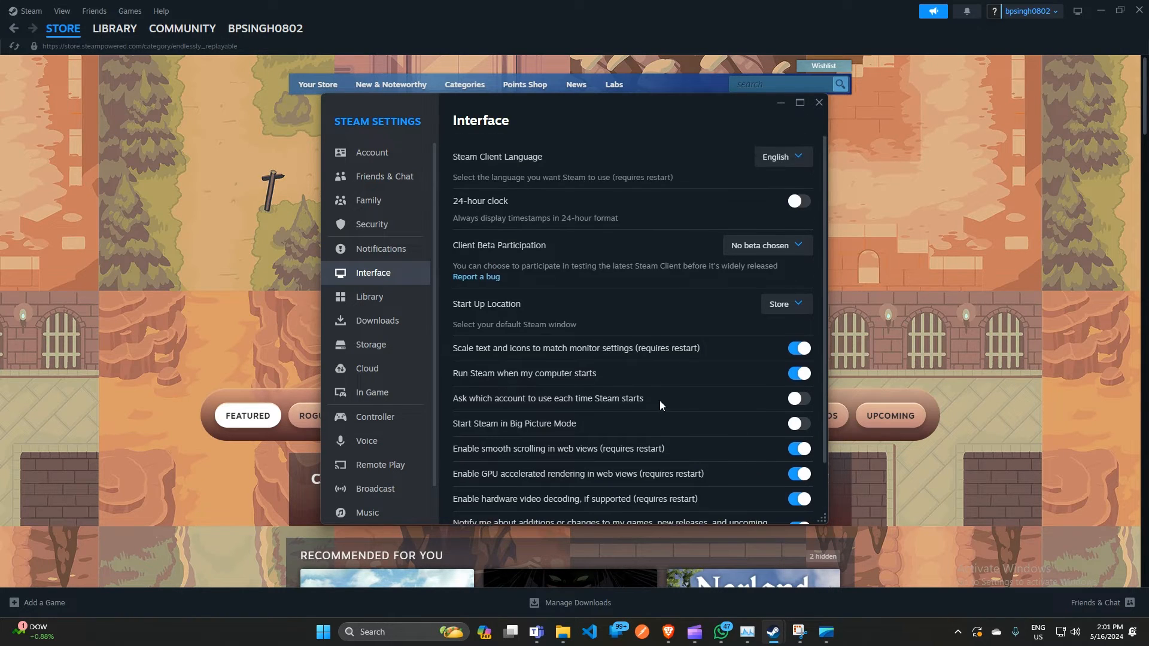
pyautogui.scroll(-3)
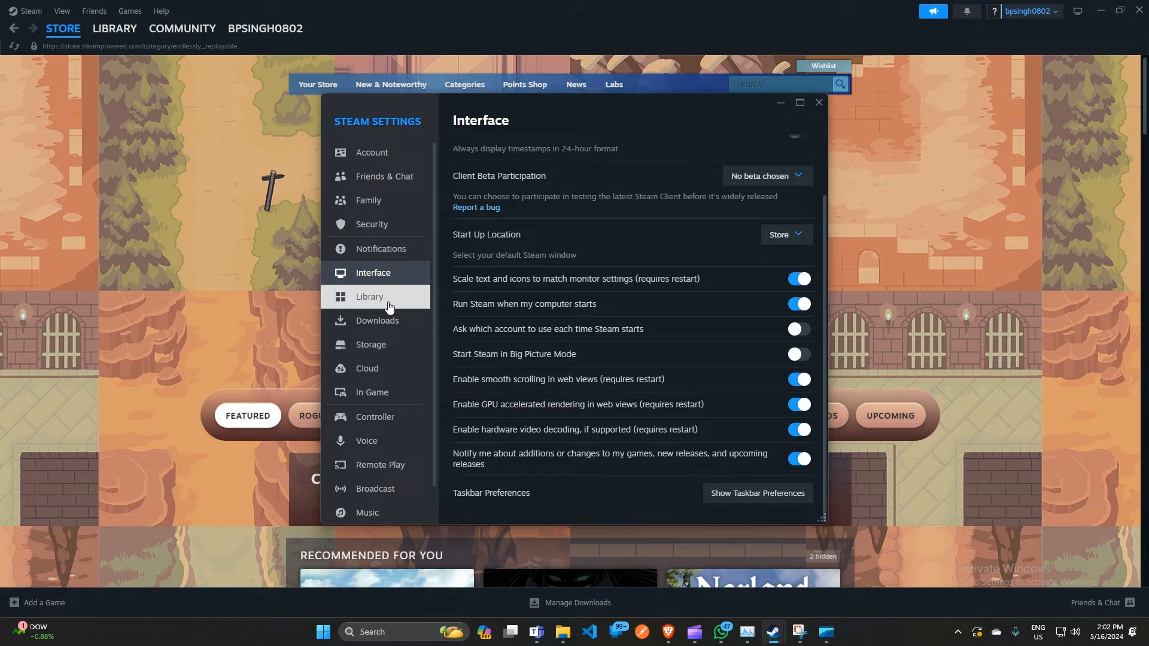
# - On the Library page, switch on Low Bandwidth, Low Performance and Disable Community Content
pyautogui.click(368, 296)
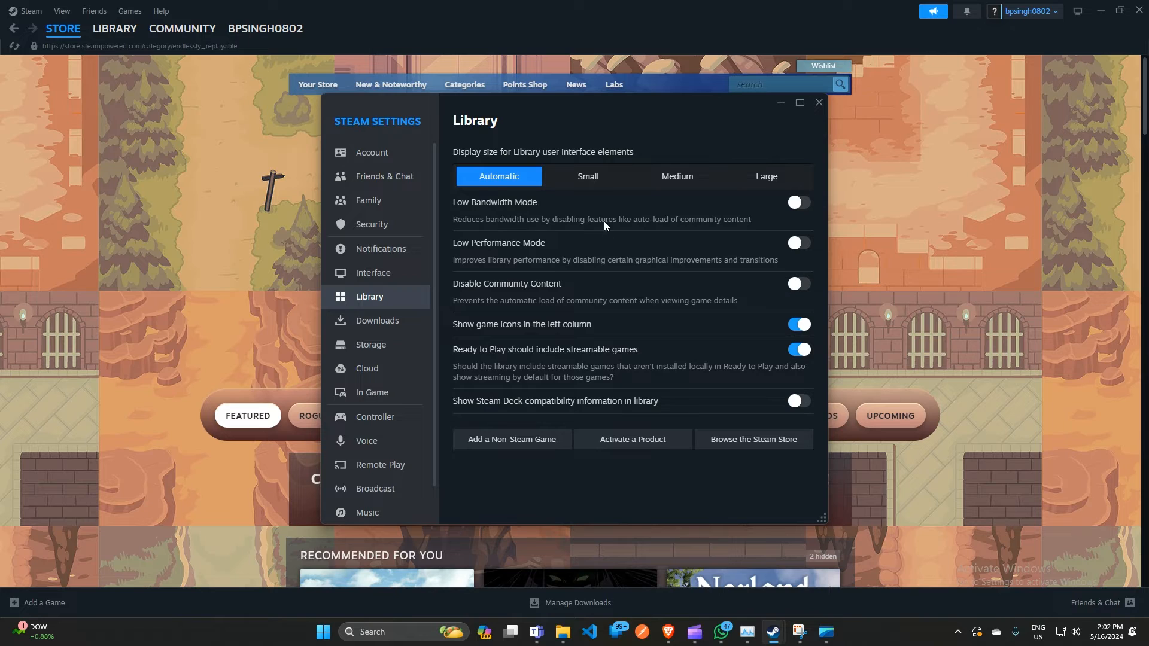
pyautogui.moveTo(544, 207)
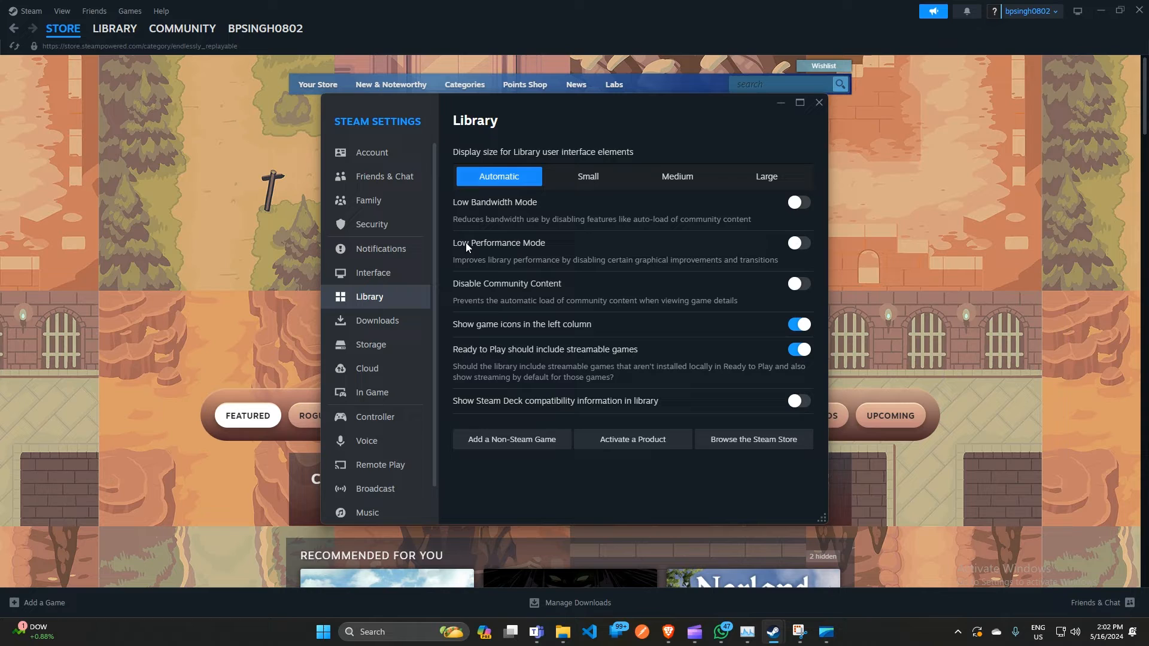
pyautogui.moveTo(472, 272)
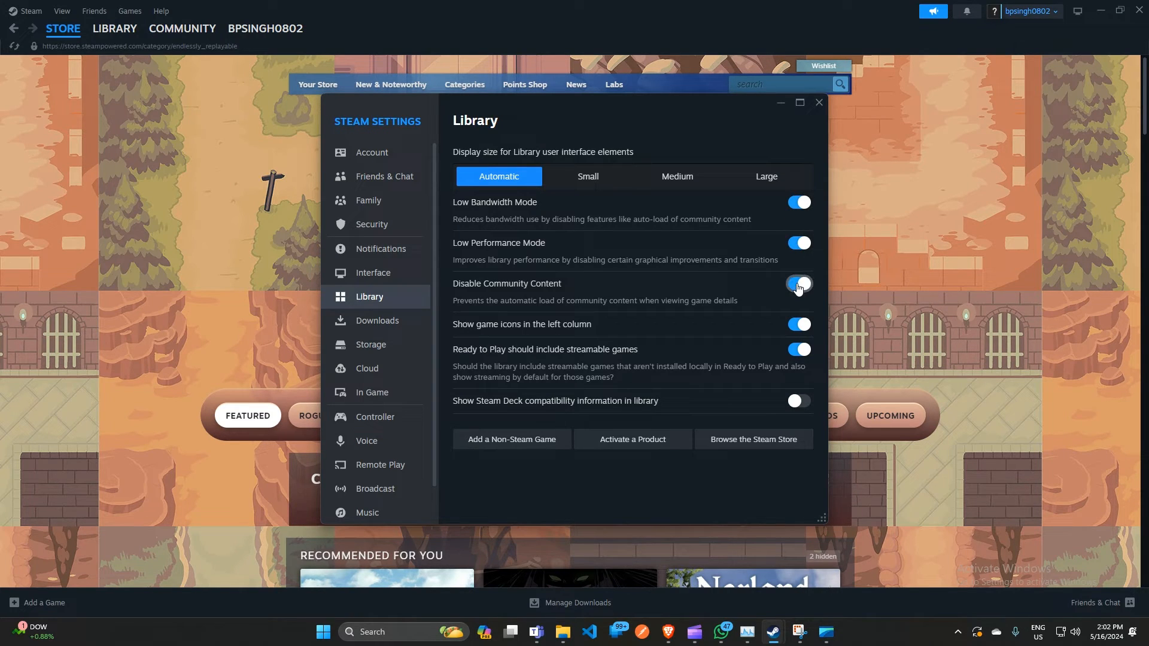
pyautogui.click(798, 284)
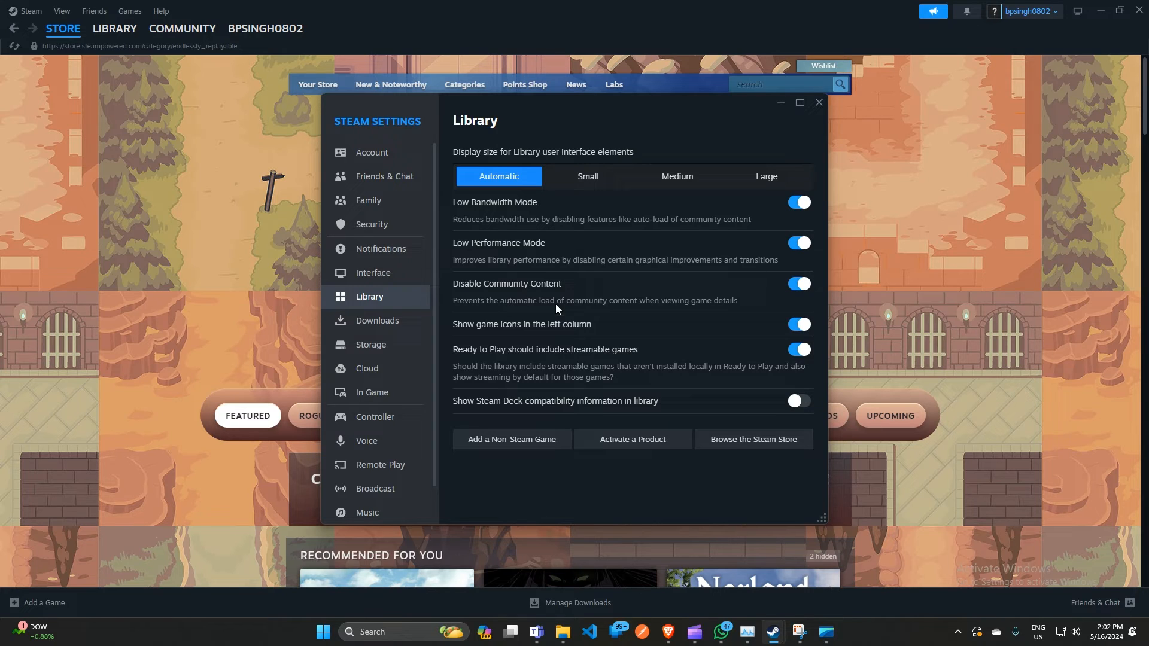
pyautogui.moveTo(596, 311)
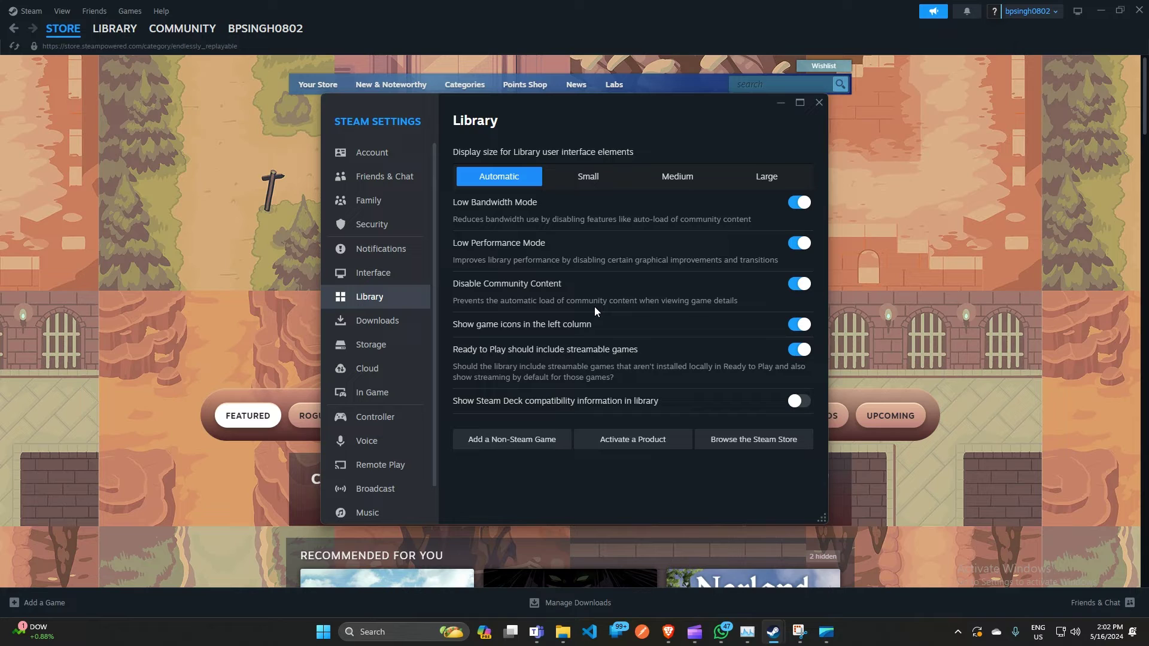
pyautogui.moveTo(739, 346)
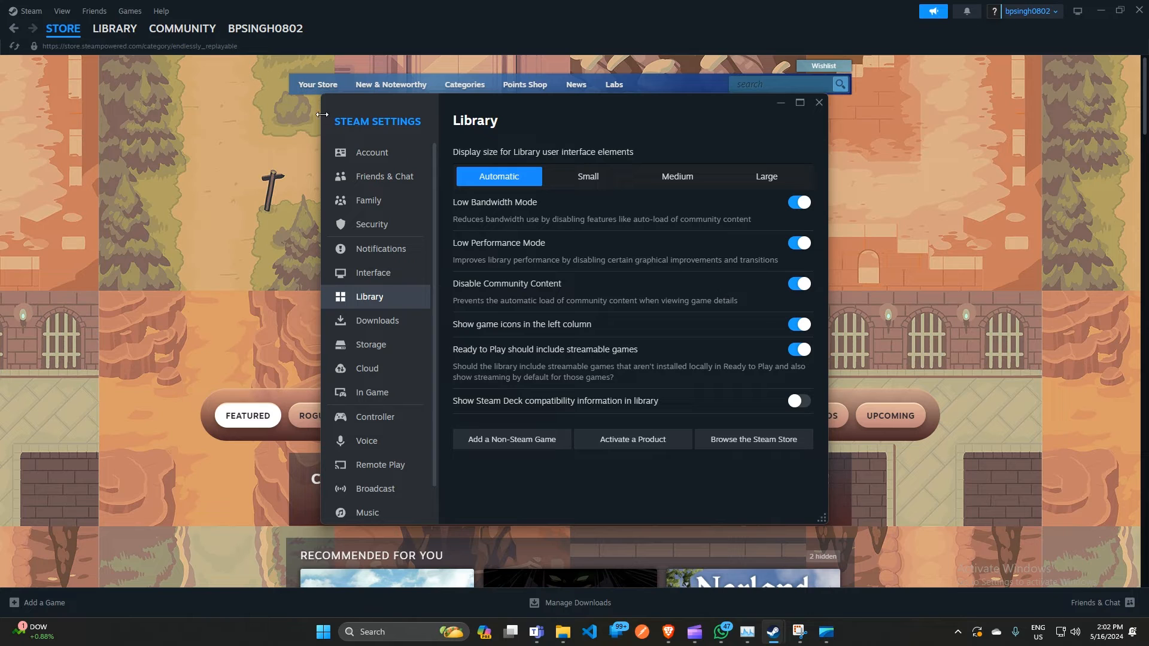
# - Close Steam Settings and check Task Manager's Startup apps, where Steam is Disabled
pyautogui.click(819, 102)
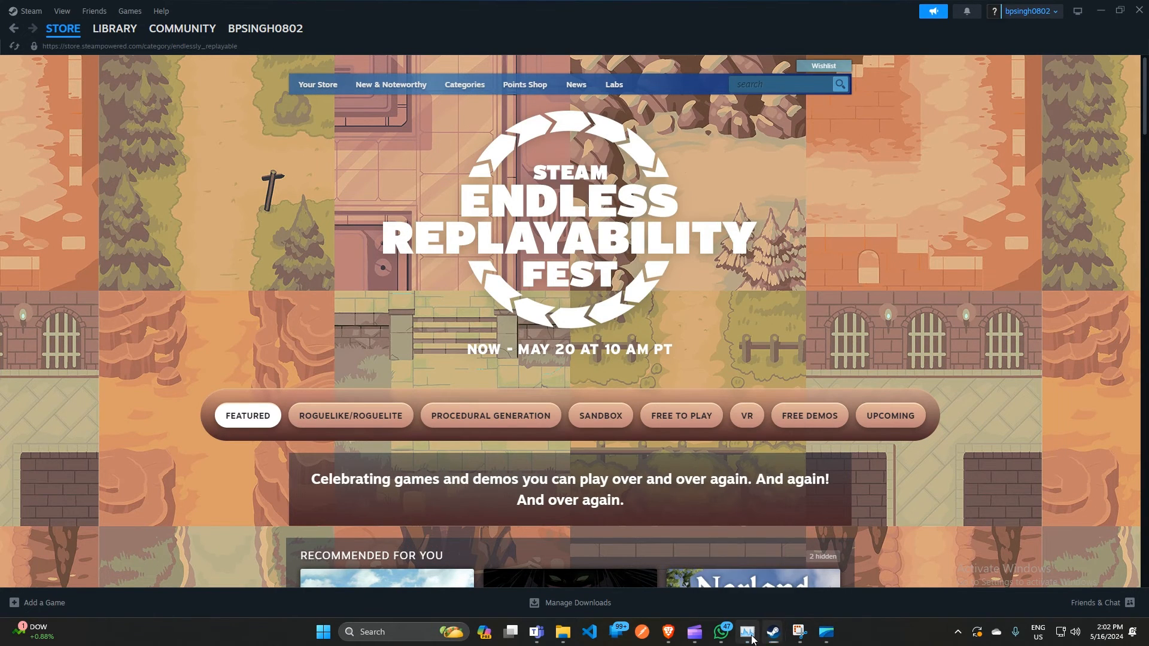
pyautogui.click(747, 632)
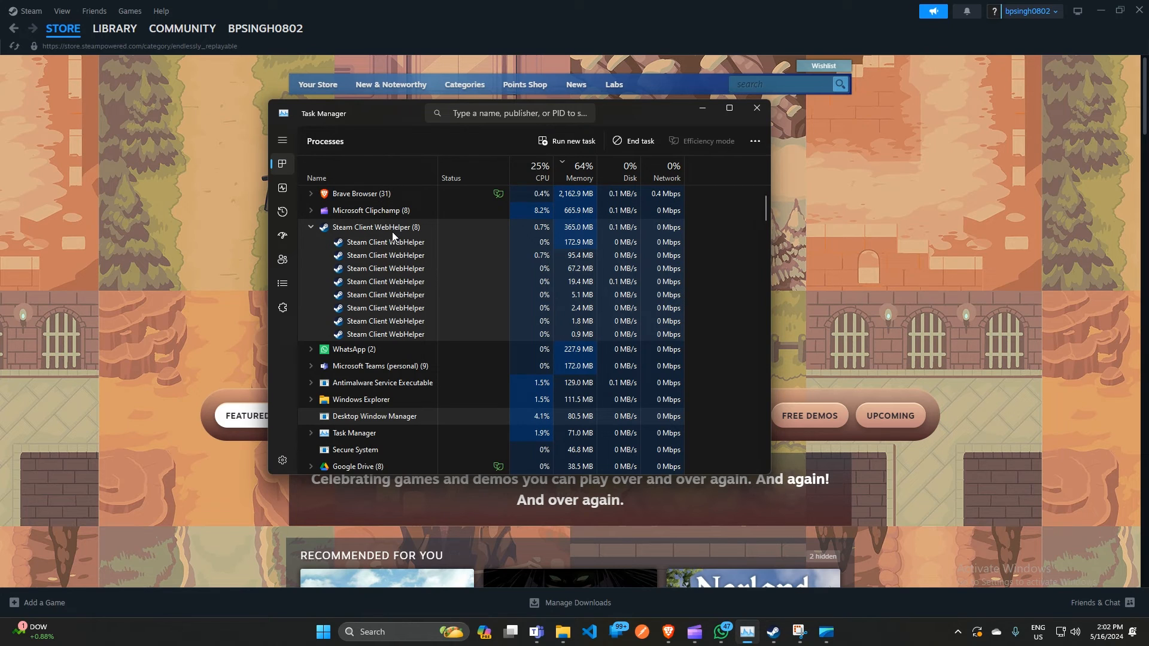
pyautogui.rightClick(376, 227)
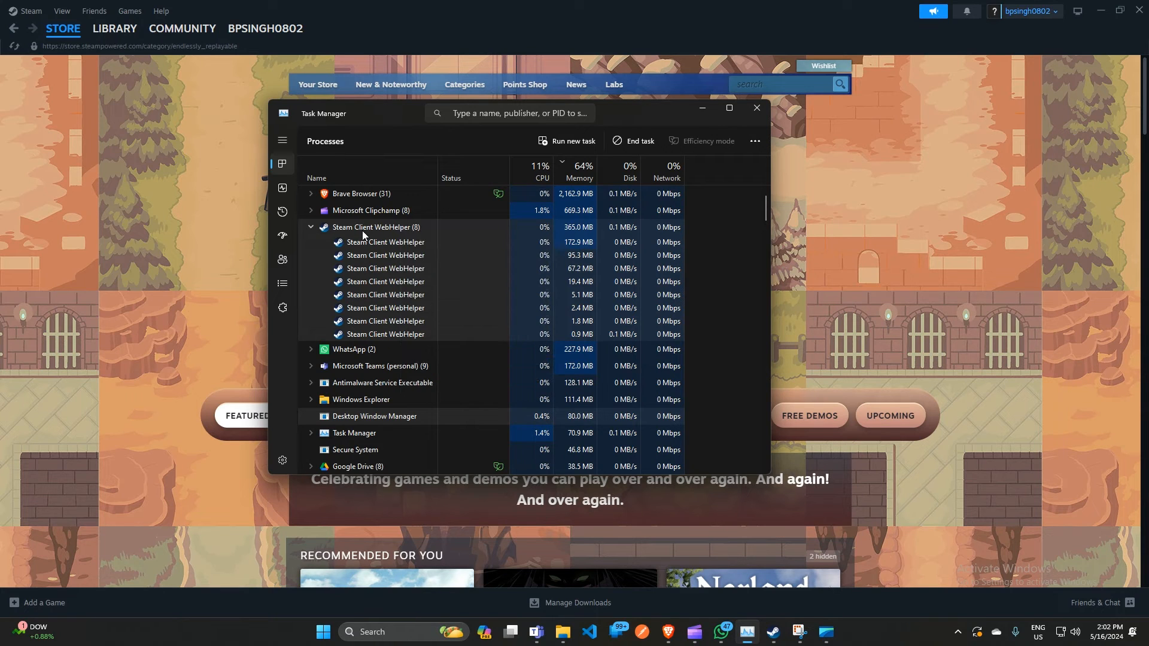
pyautogui.click(282, 259)
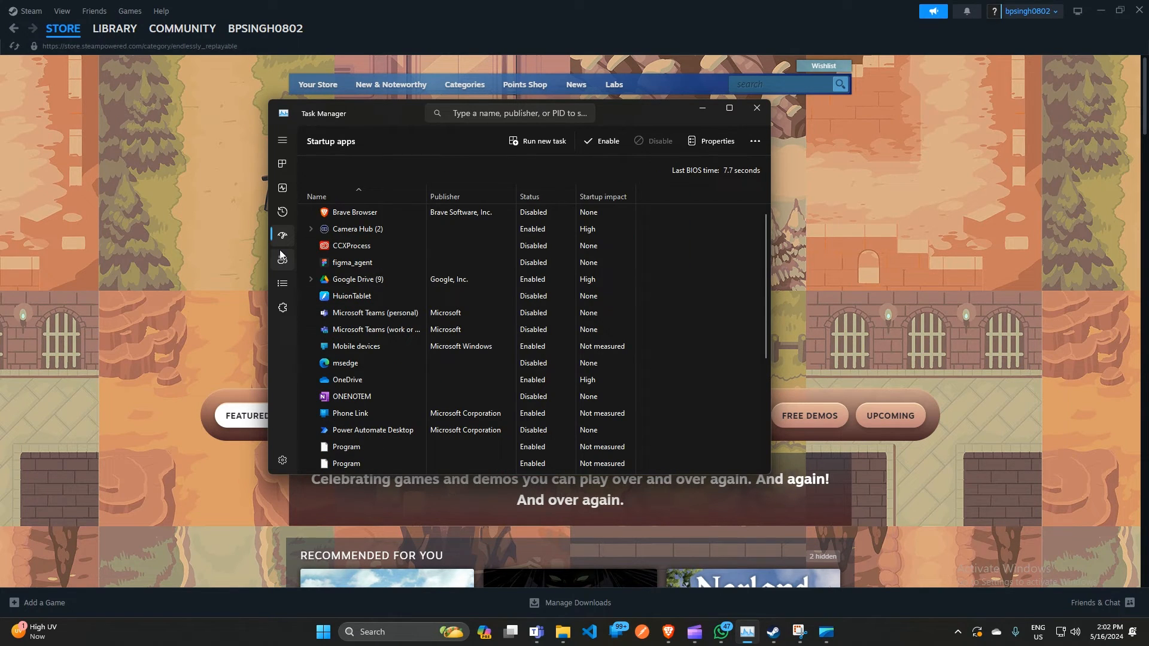
pyautogui.scroll(-3)
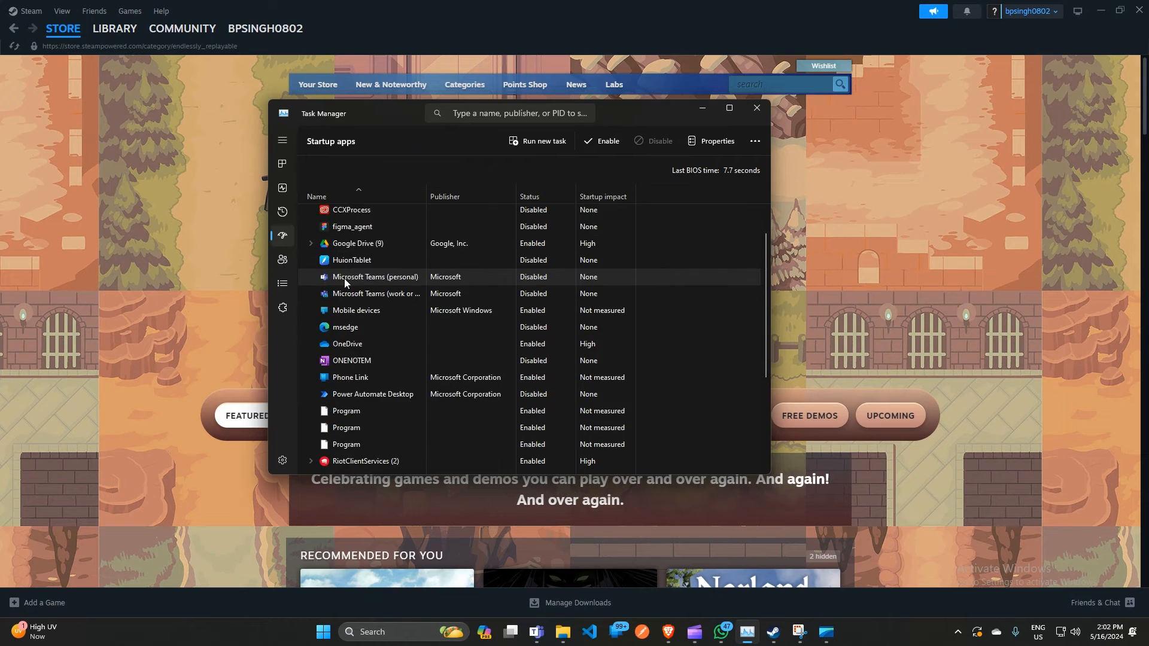
pyautogui.scroll(-3)
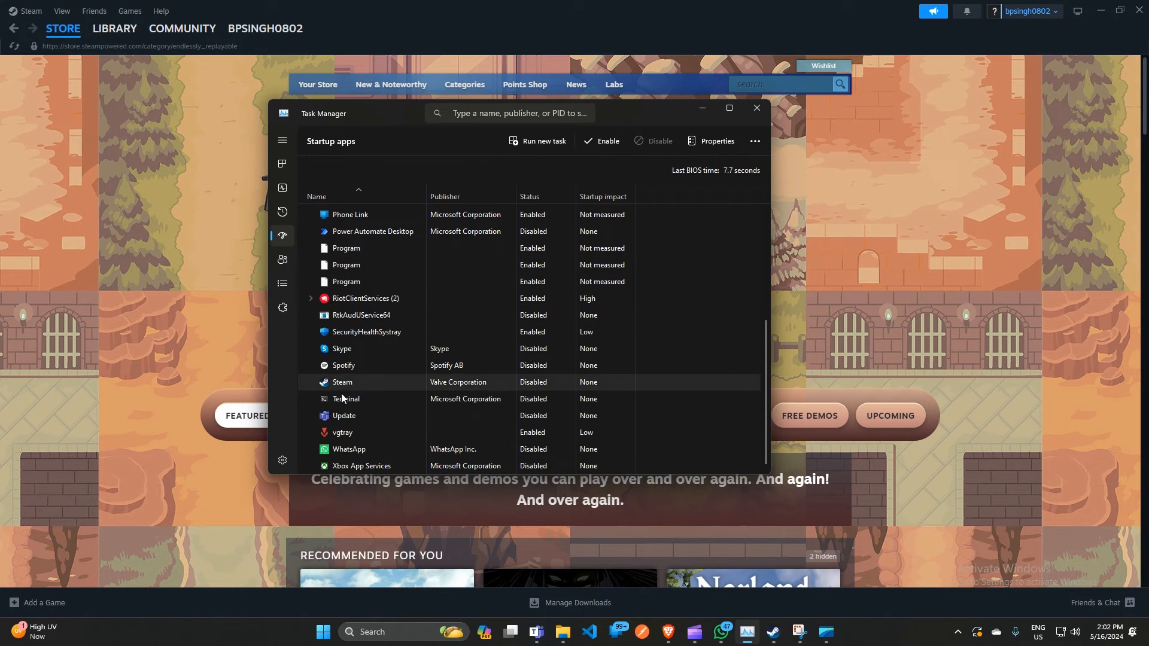
pyautogui.moveTo(547, 387)
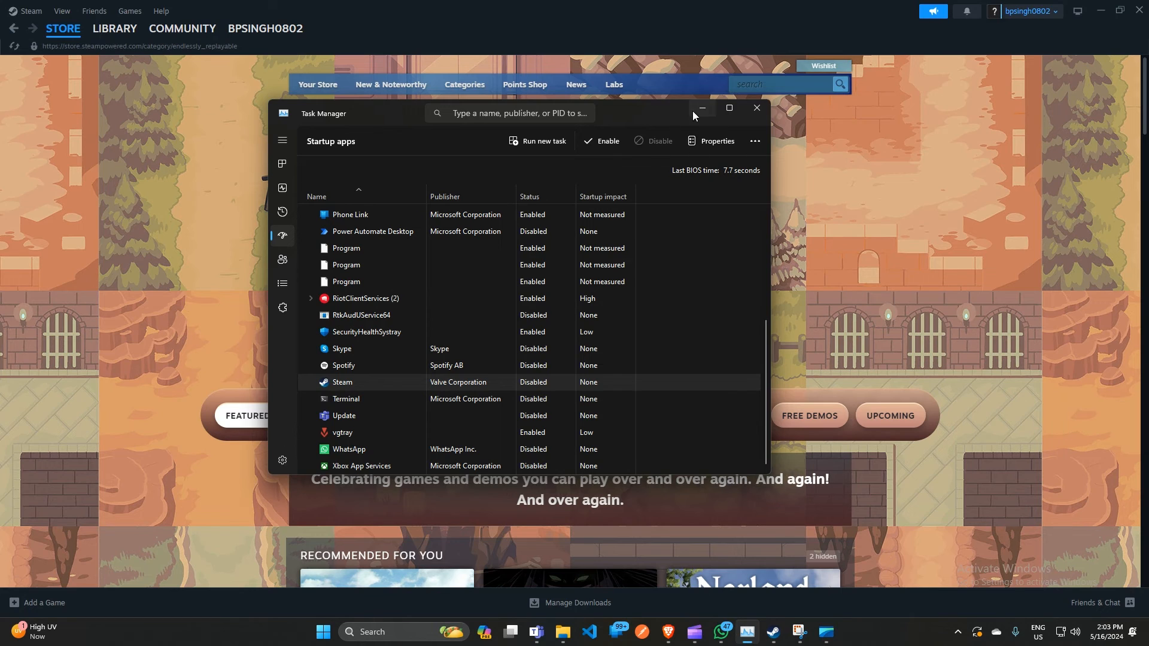
# - Minimize Task Manager and open Steam's friends list from the Friends menu
pyautogui.click(757, 108)
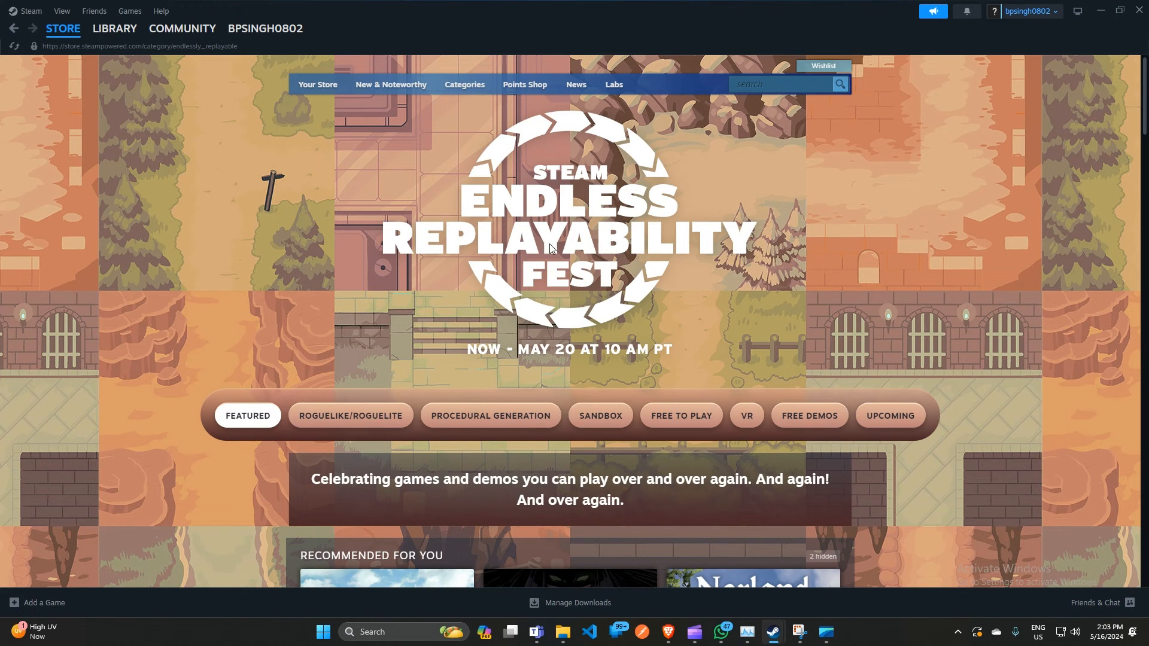
pyautogui.moveTo(96, 15)
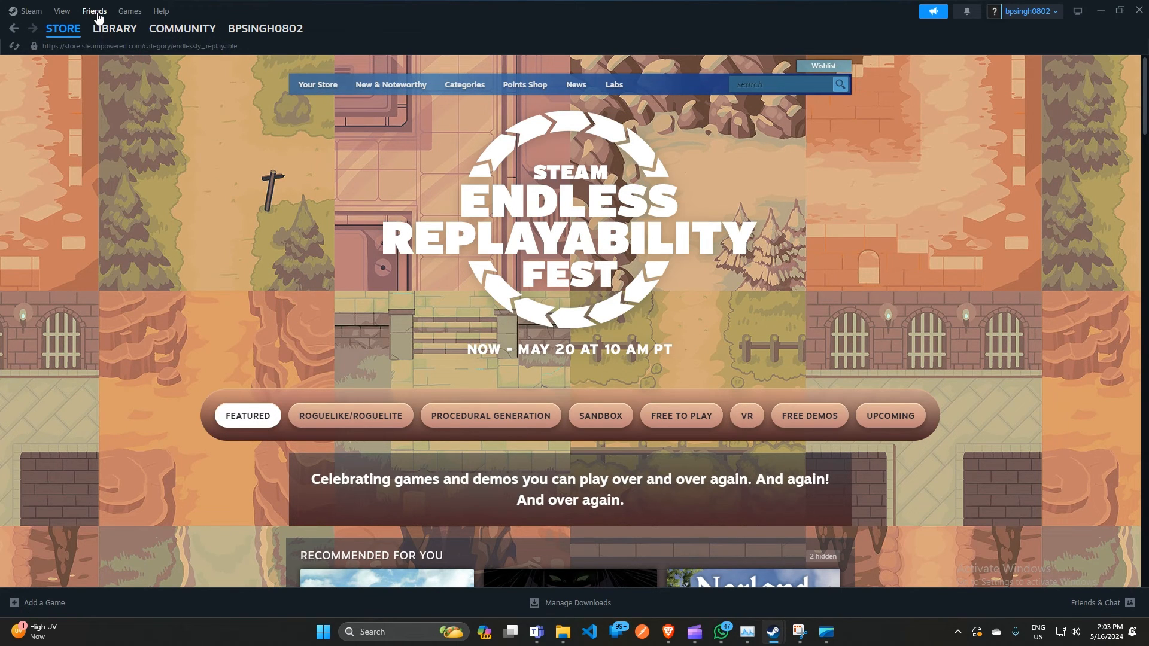
pyautogui.click(95, 11)
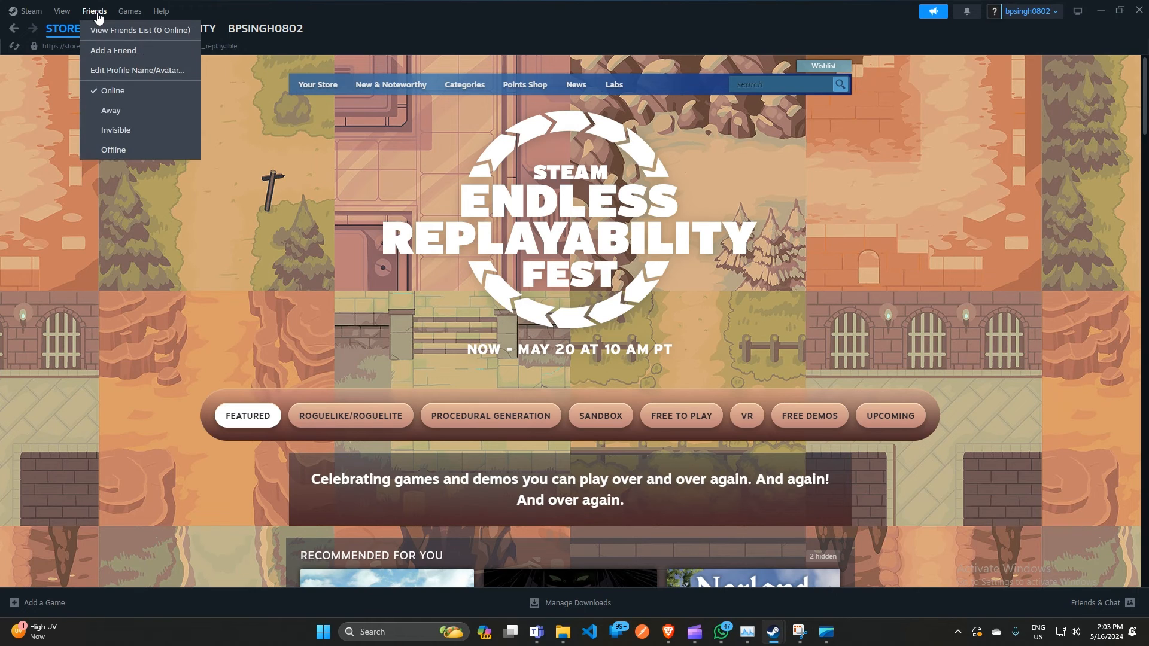
pyautogui.click(138, 29)
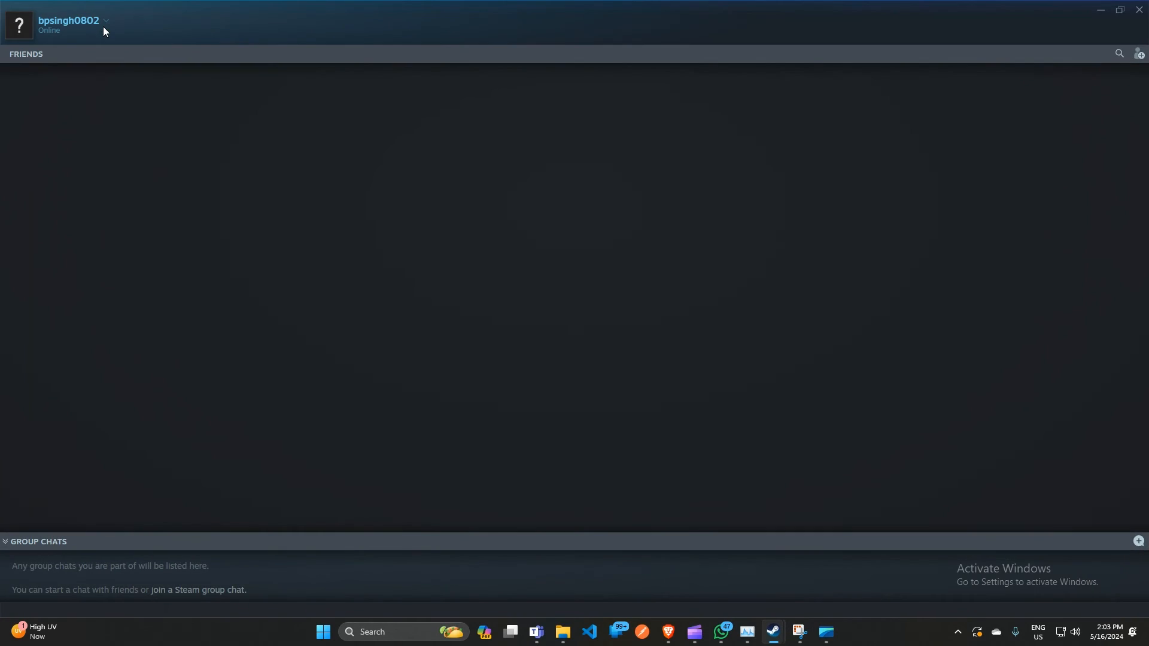
pyautogui.moveTo(1047, 83)
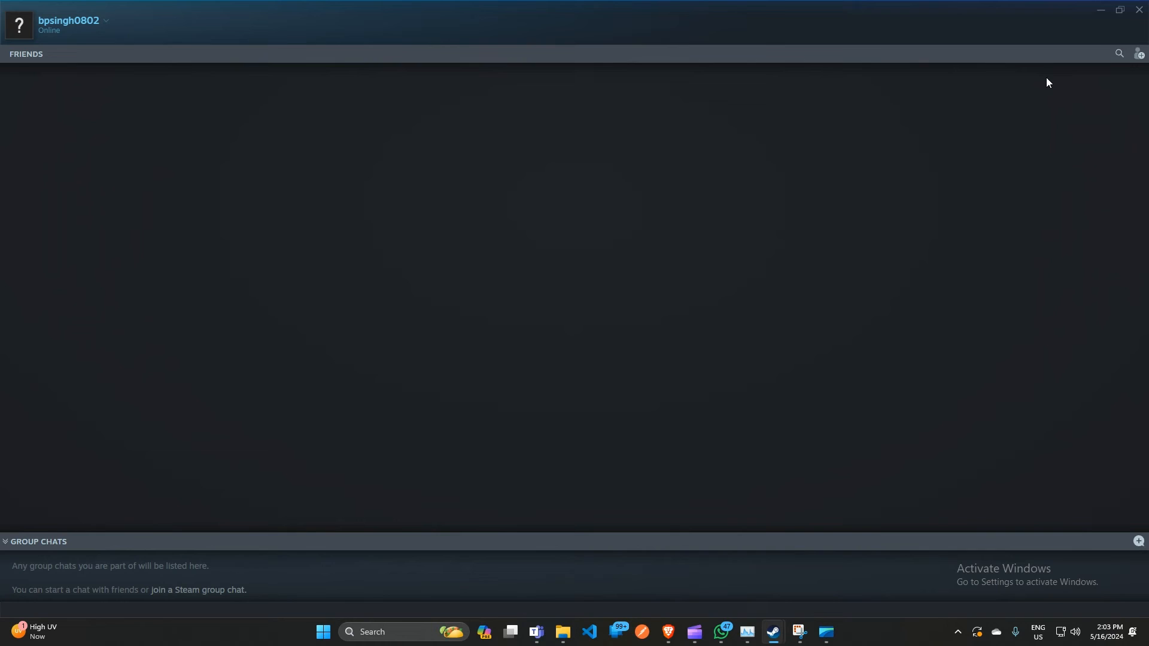
pyautogui.moveTo(1138, 33)
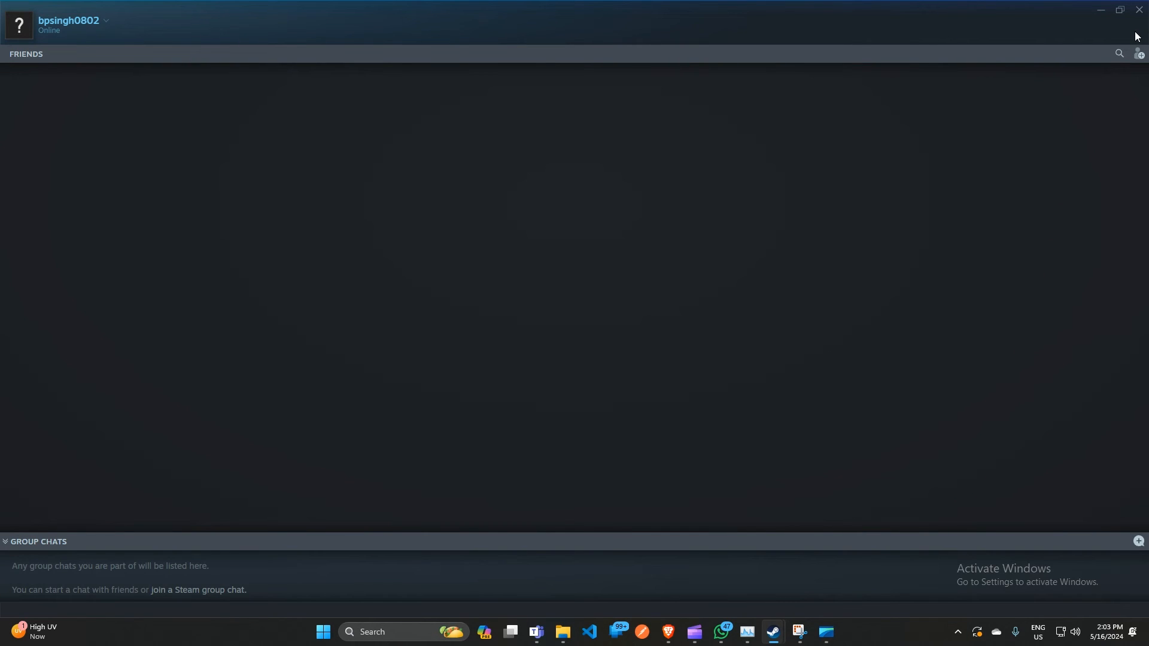
pyautogui.moveTo(798, 599)
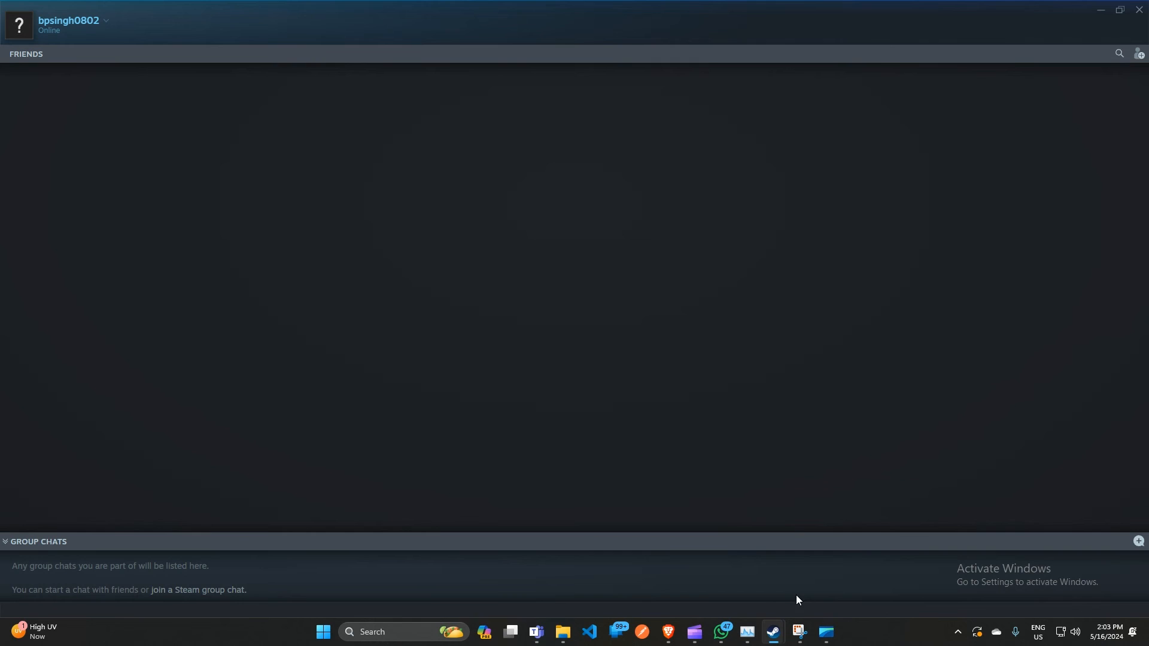
# - Show the Snipping Tool screenshot with the animated avatars option circled in red
pyautogui.click(799, 633)
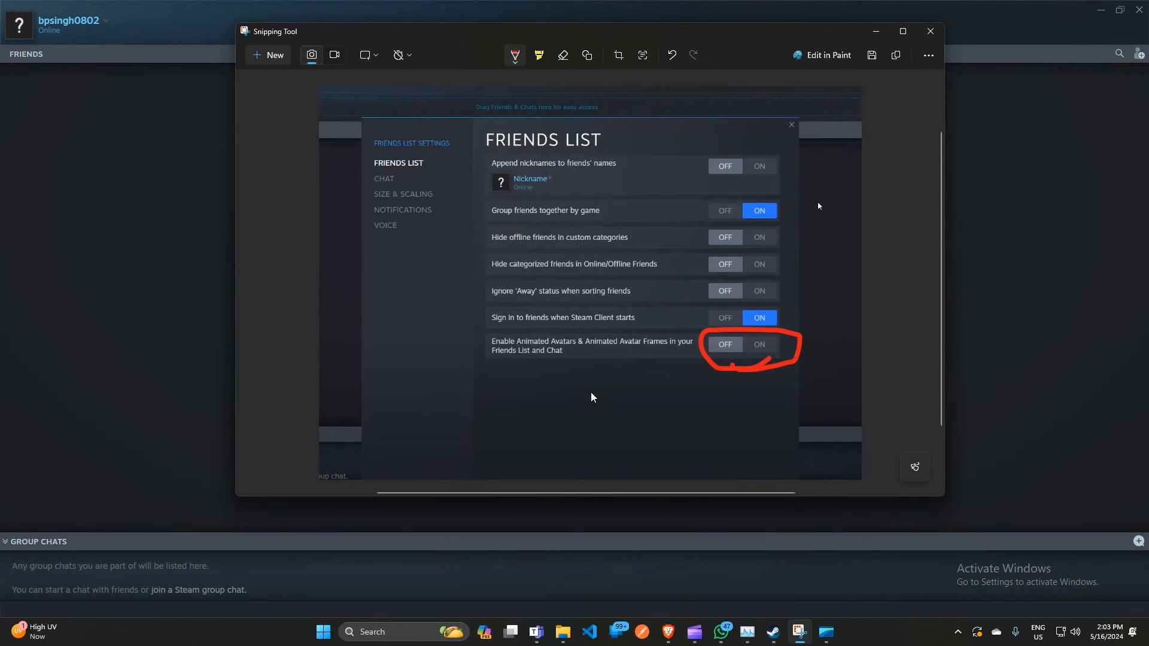
pyautogui.moveTo(767, 361)
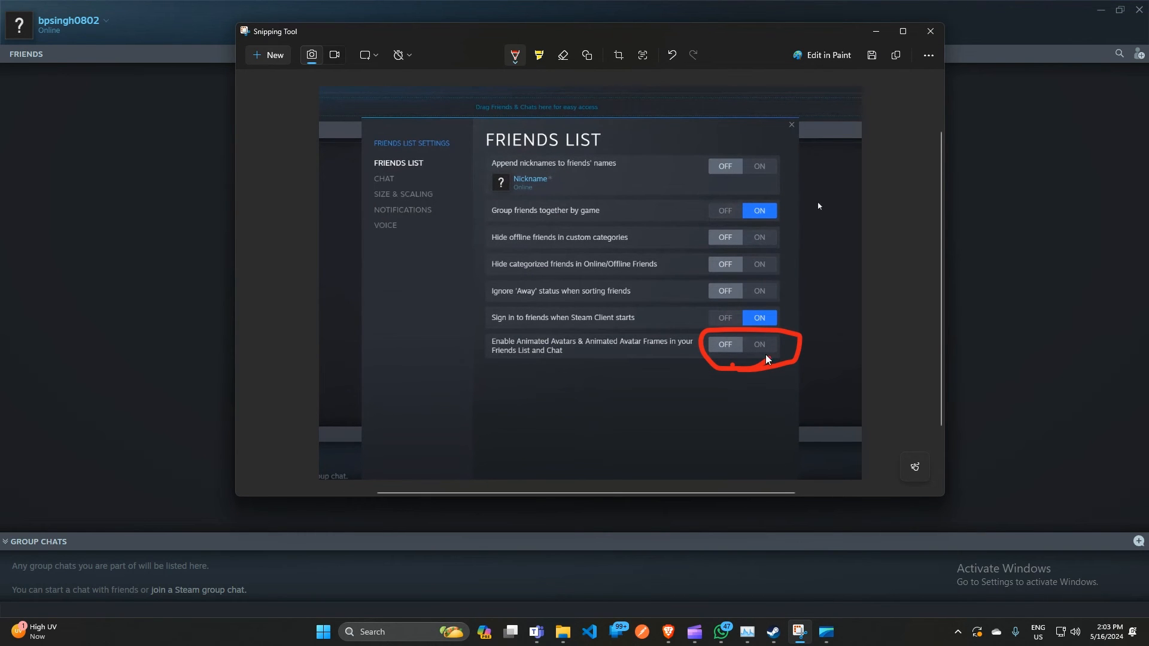
pyautogui.moveTo(519, 362)
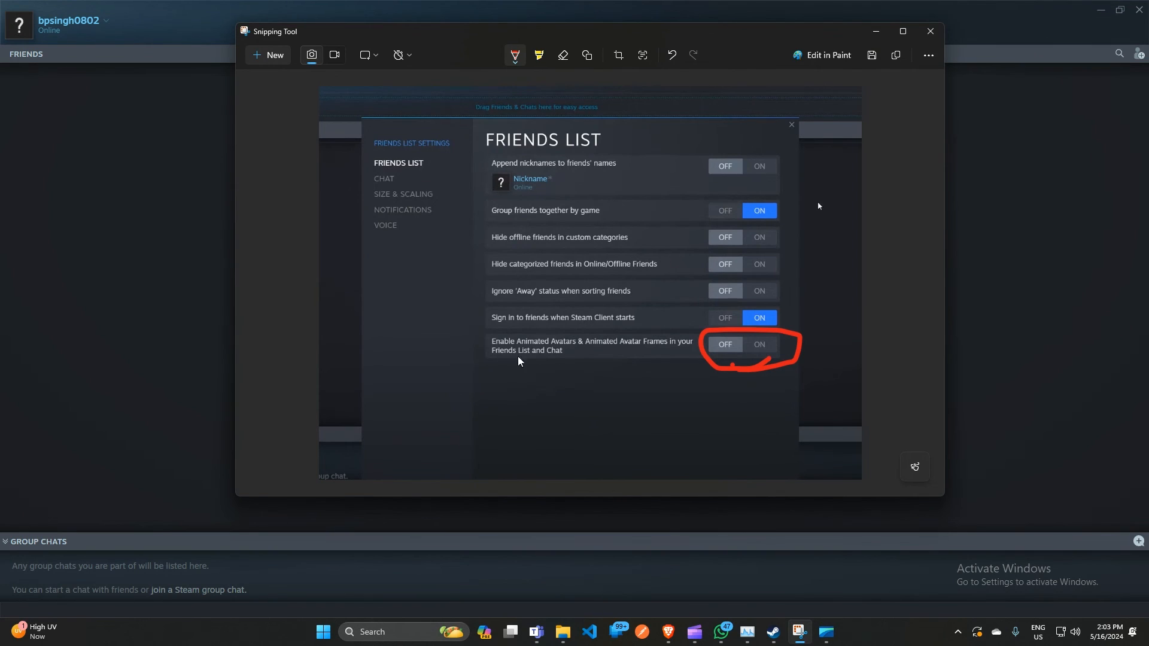
pyautogui.moveTo(615, 350)
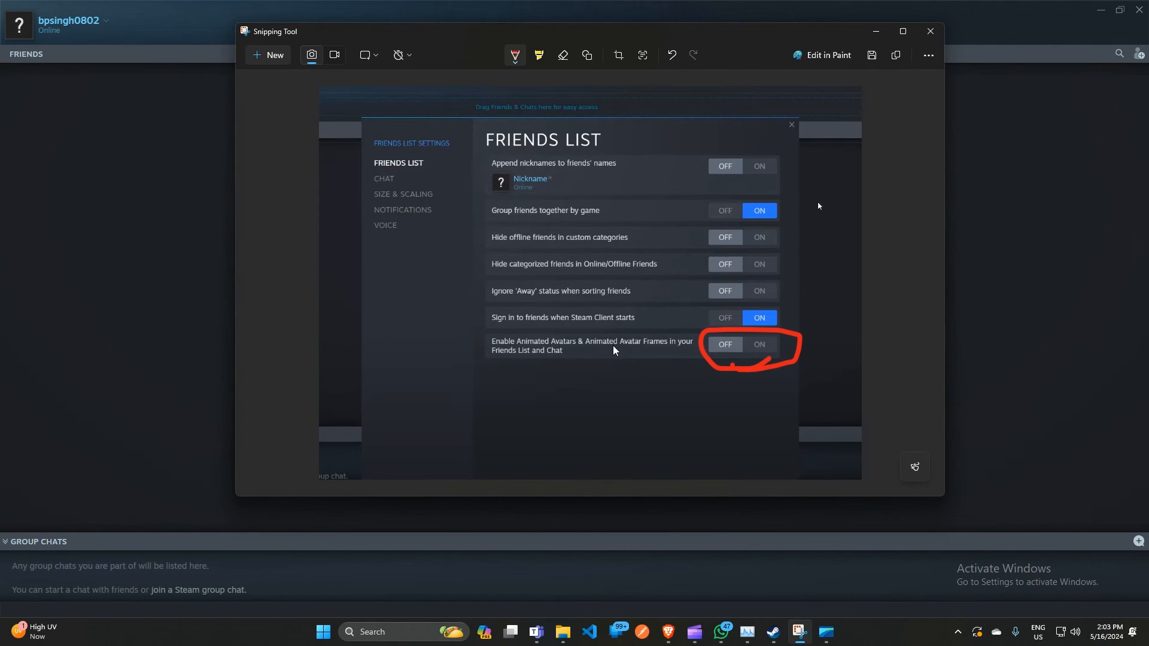
pyautogui.moveTo(548, 360)
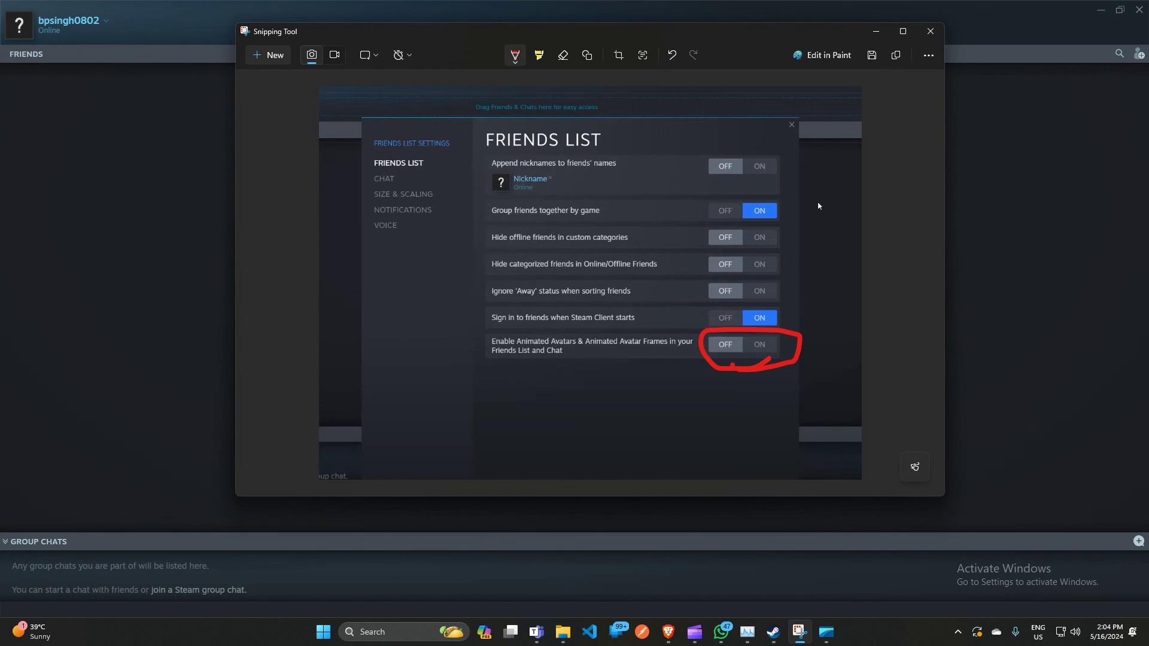
pyautogui.moveTo(717, 350)
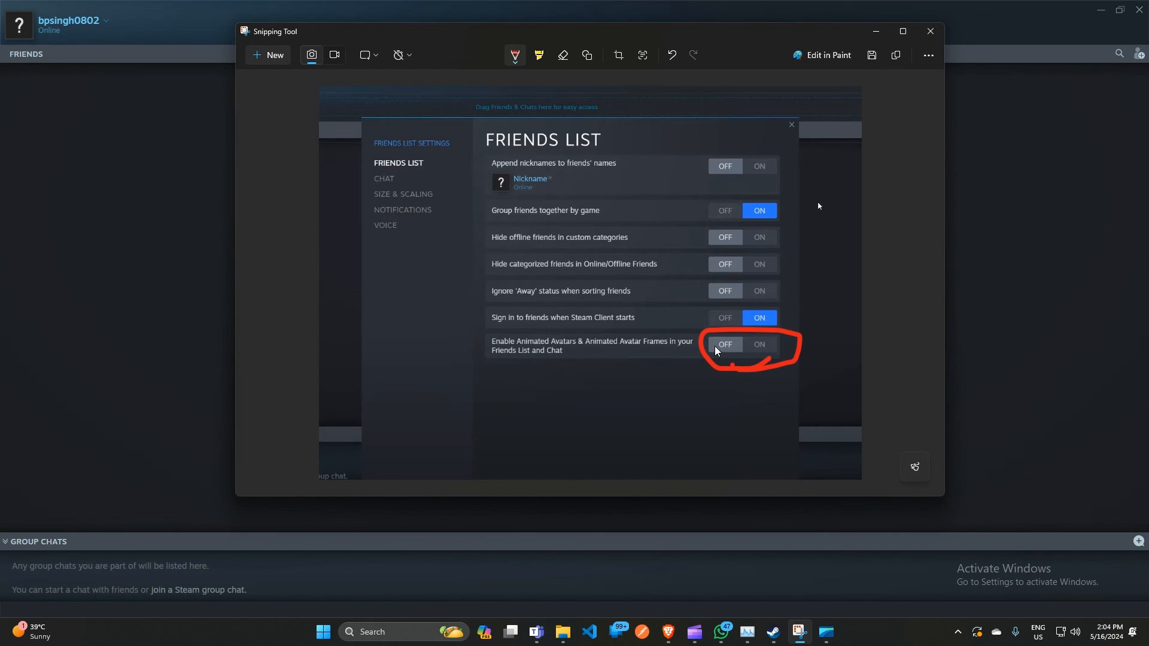